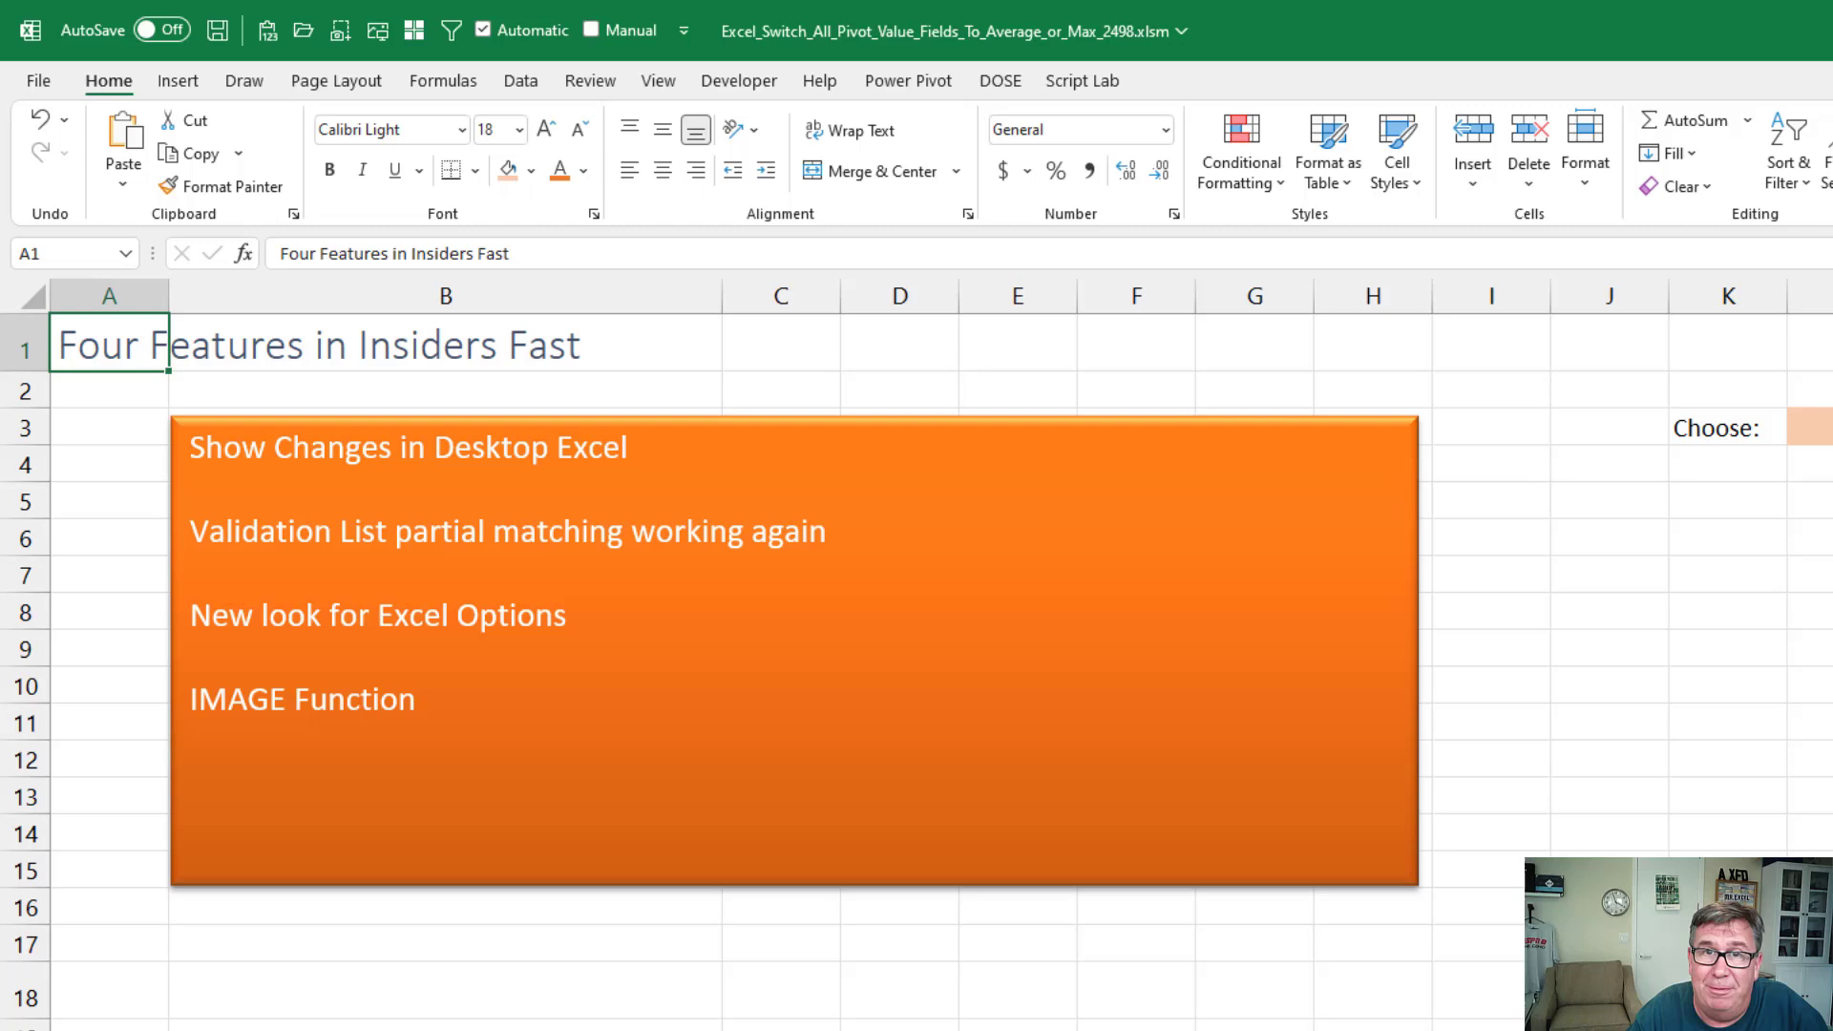
# Bring up the Changes pane from the Review ribbon to list recent workbook edits.
pyautogui.click(109, 390)
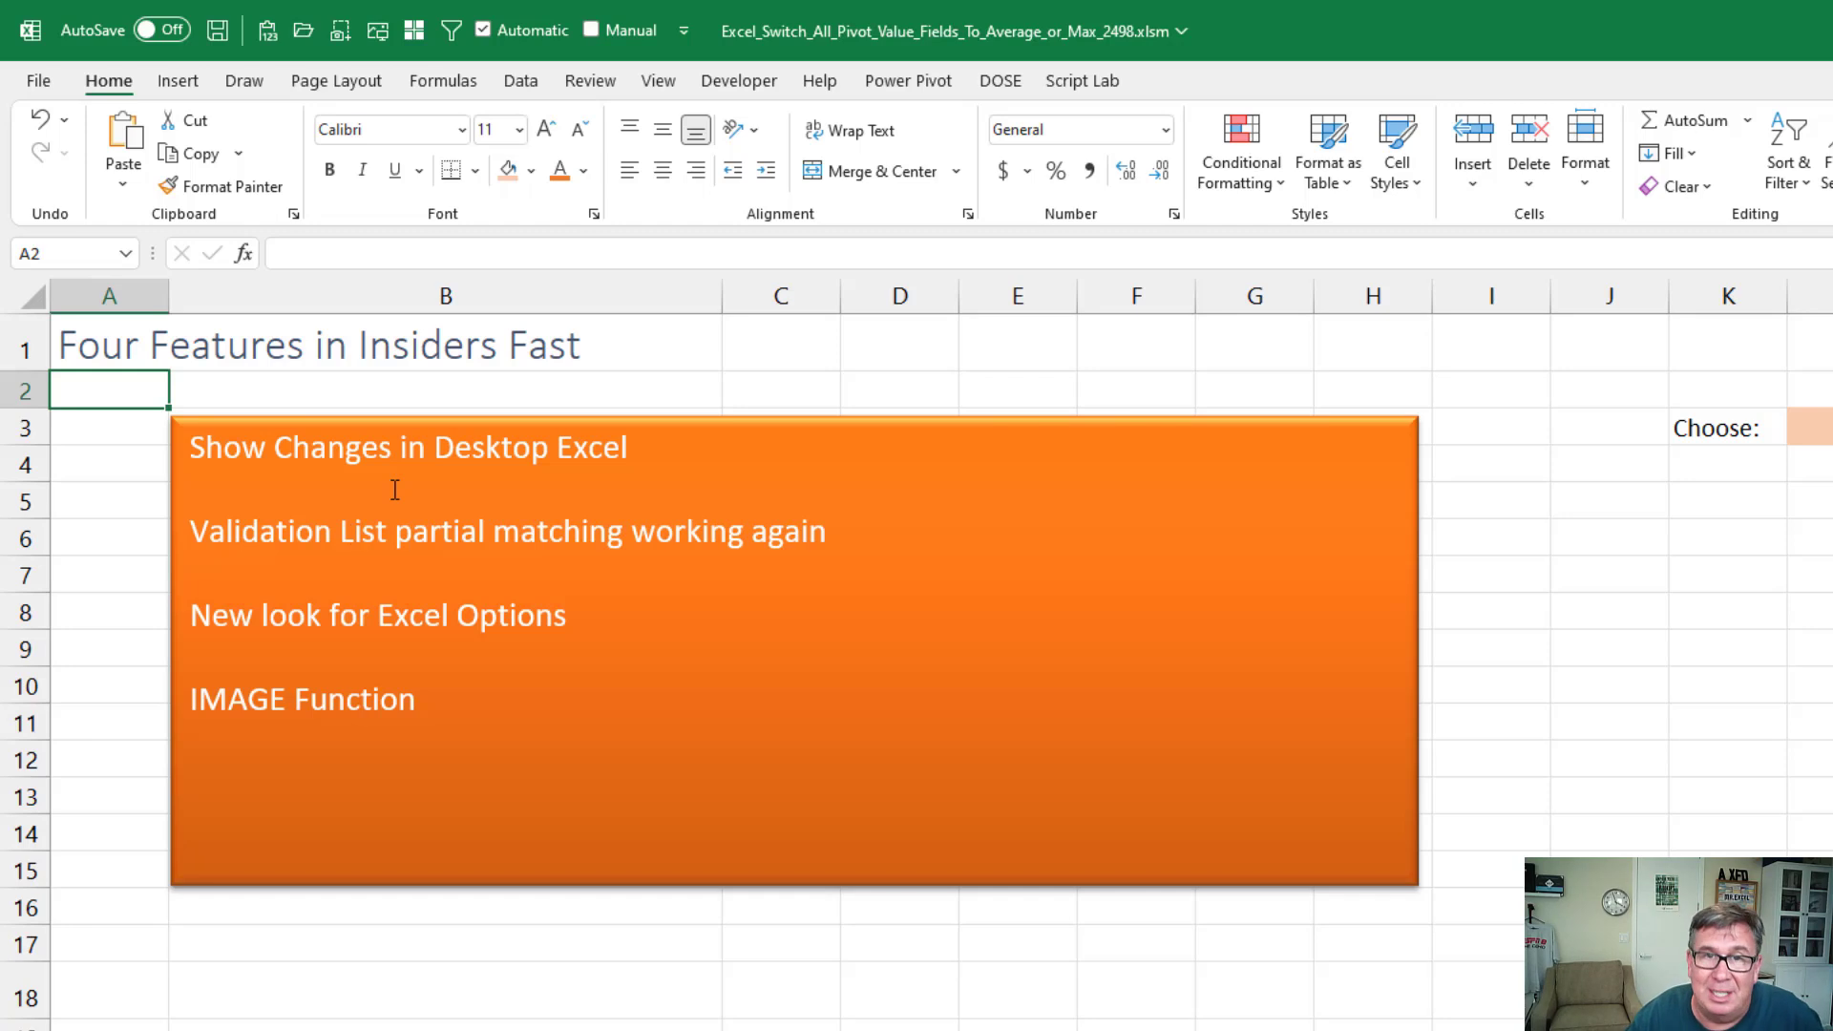
pyautogui.moveTo(399, 534)
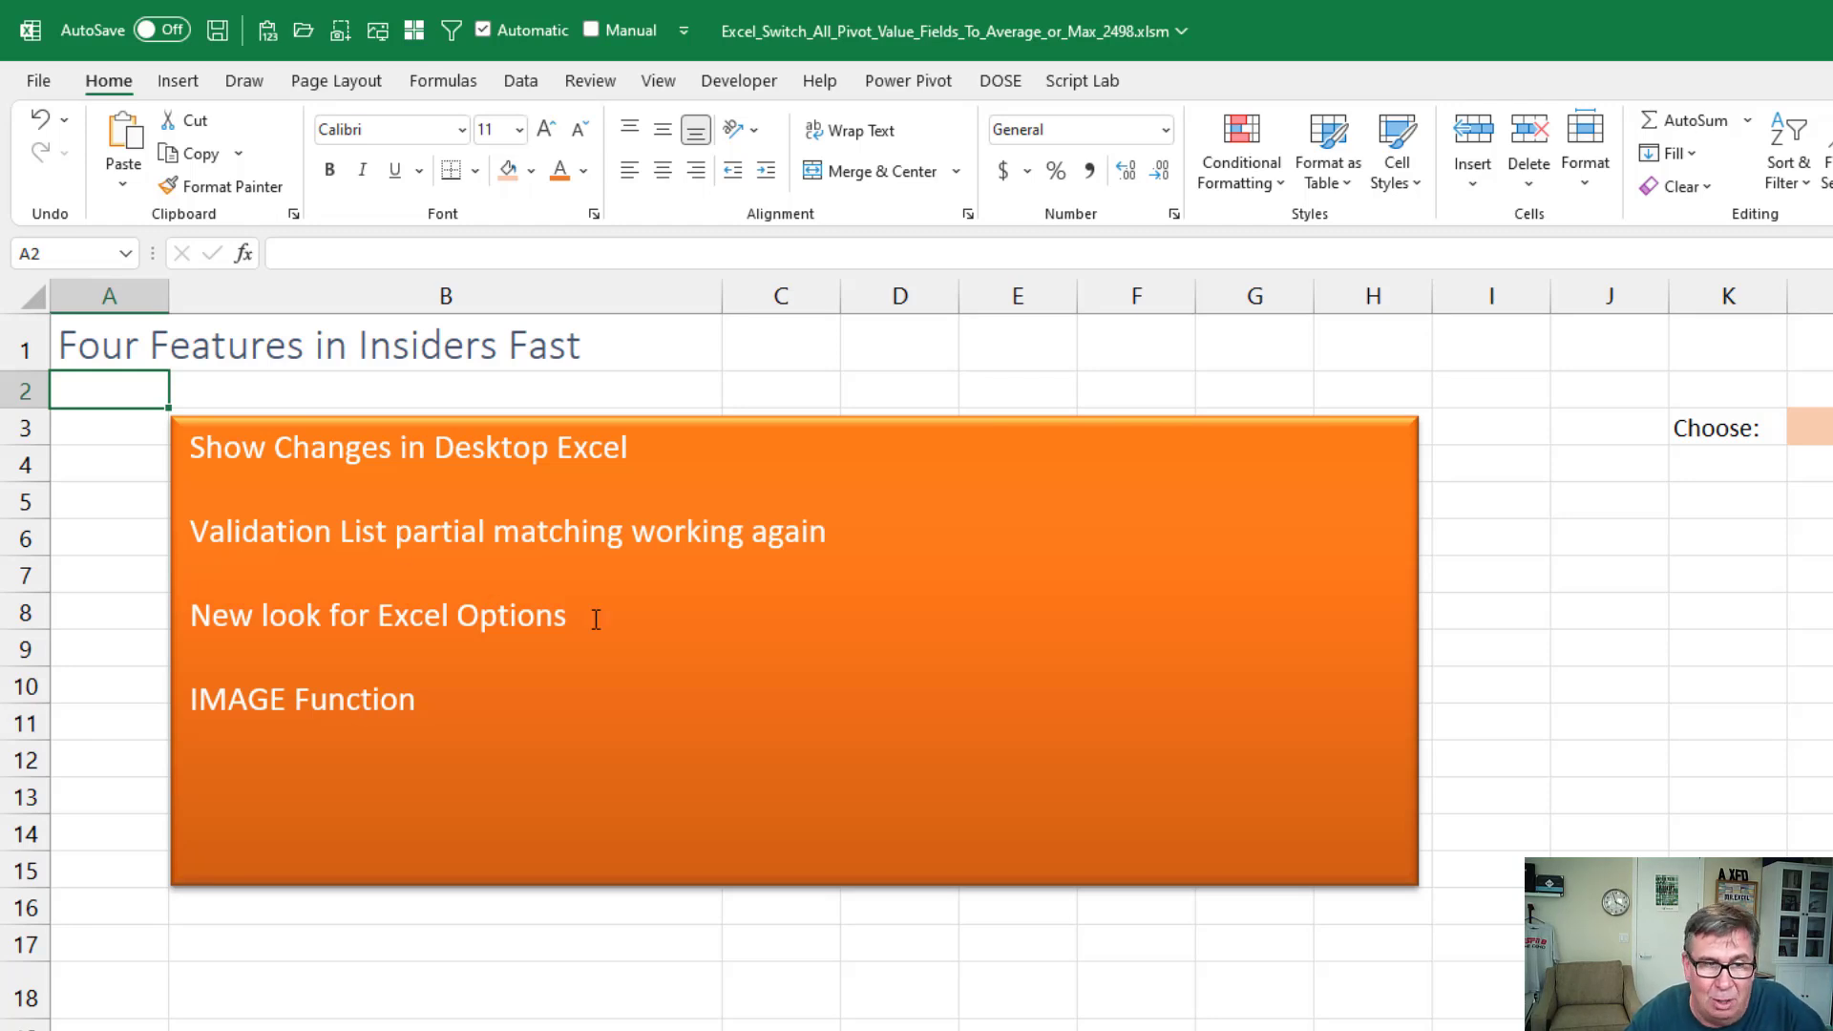
pyautogui.moveTo(449, 705)
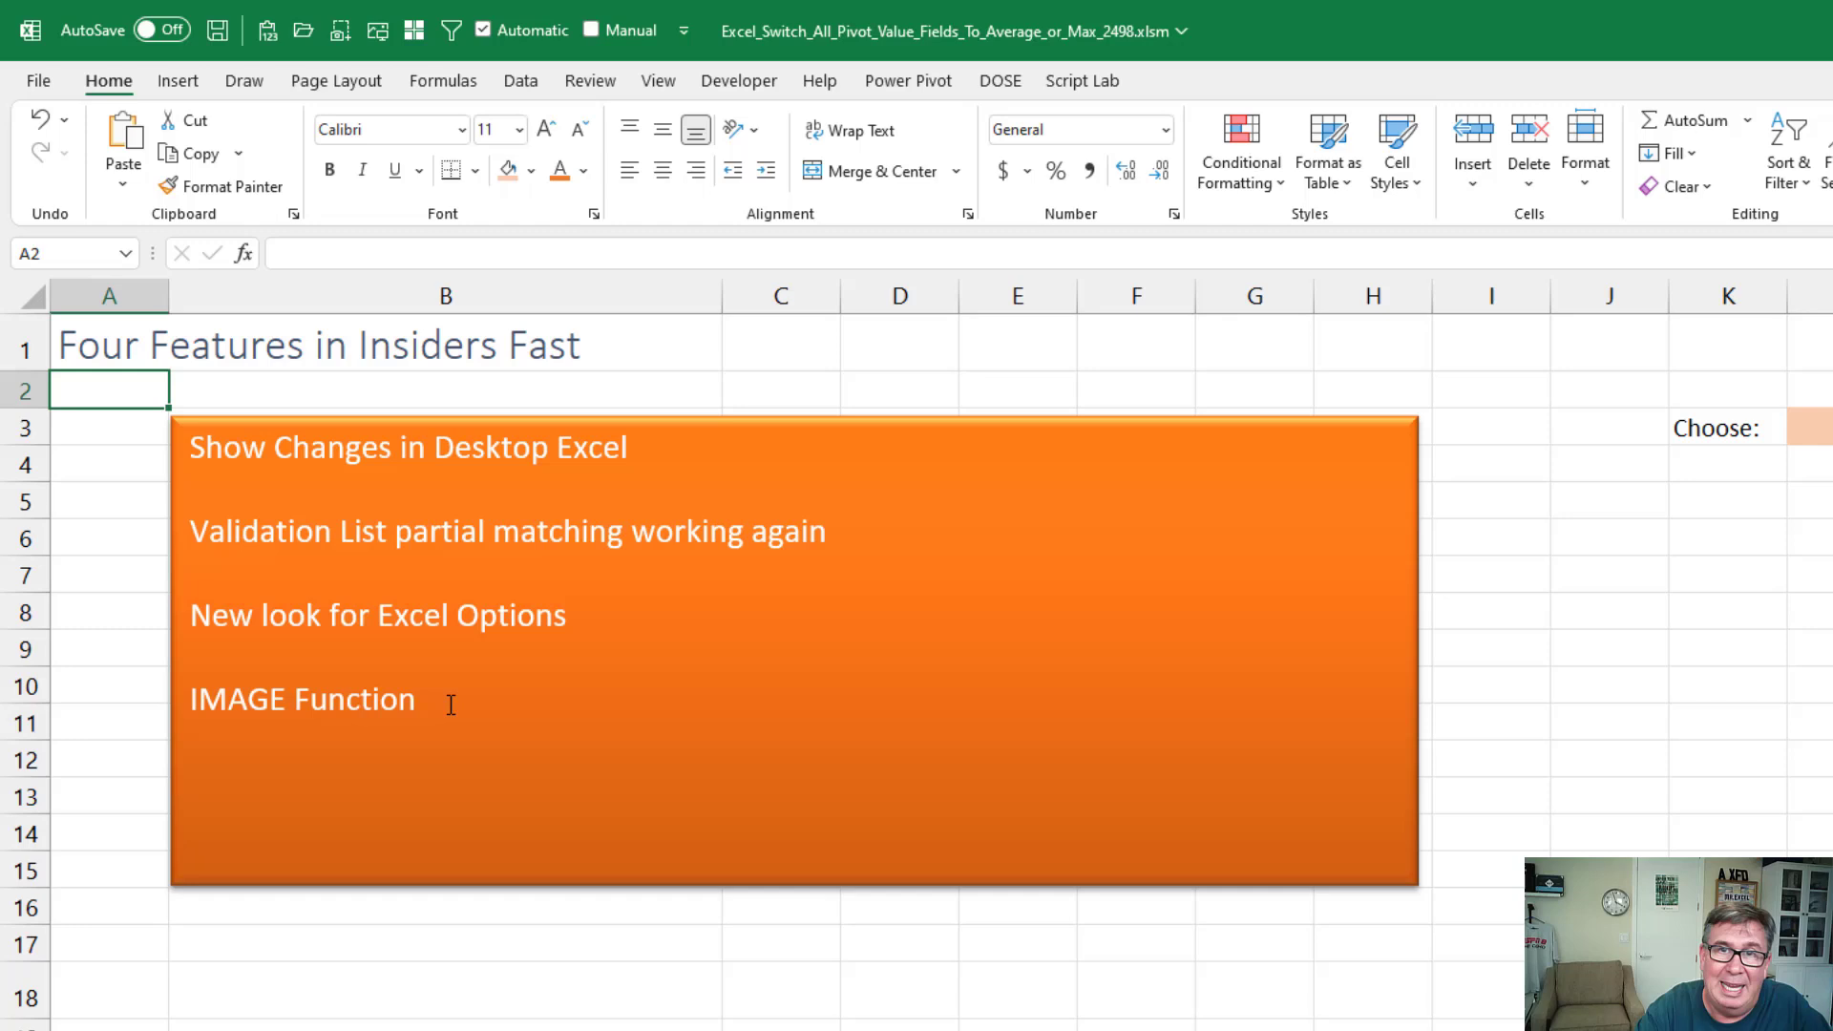
pyautogui.scroll(-3)
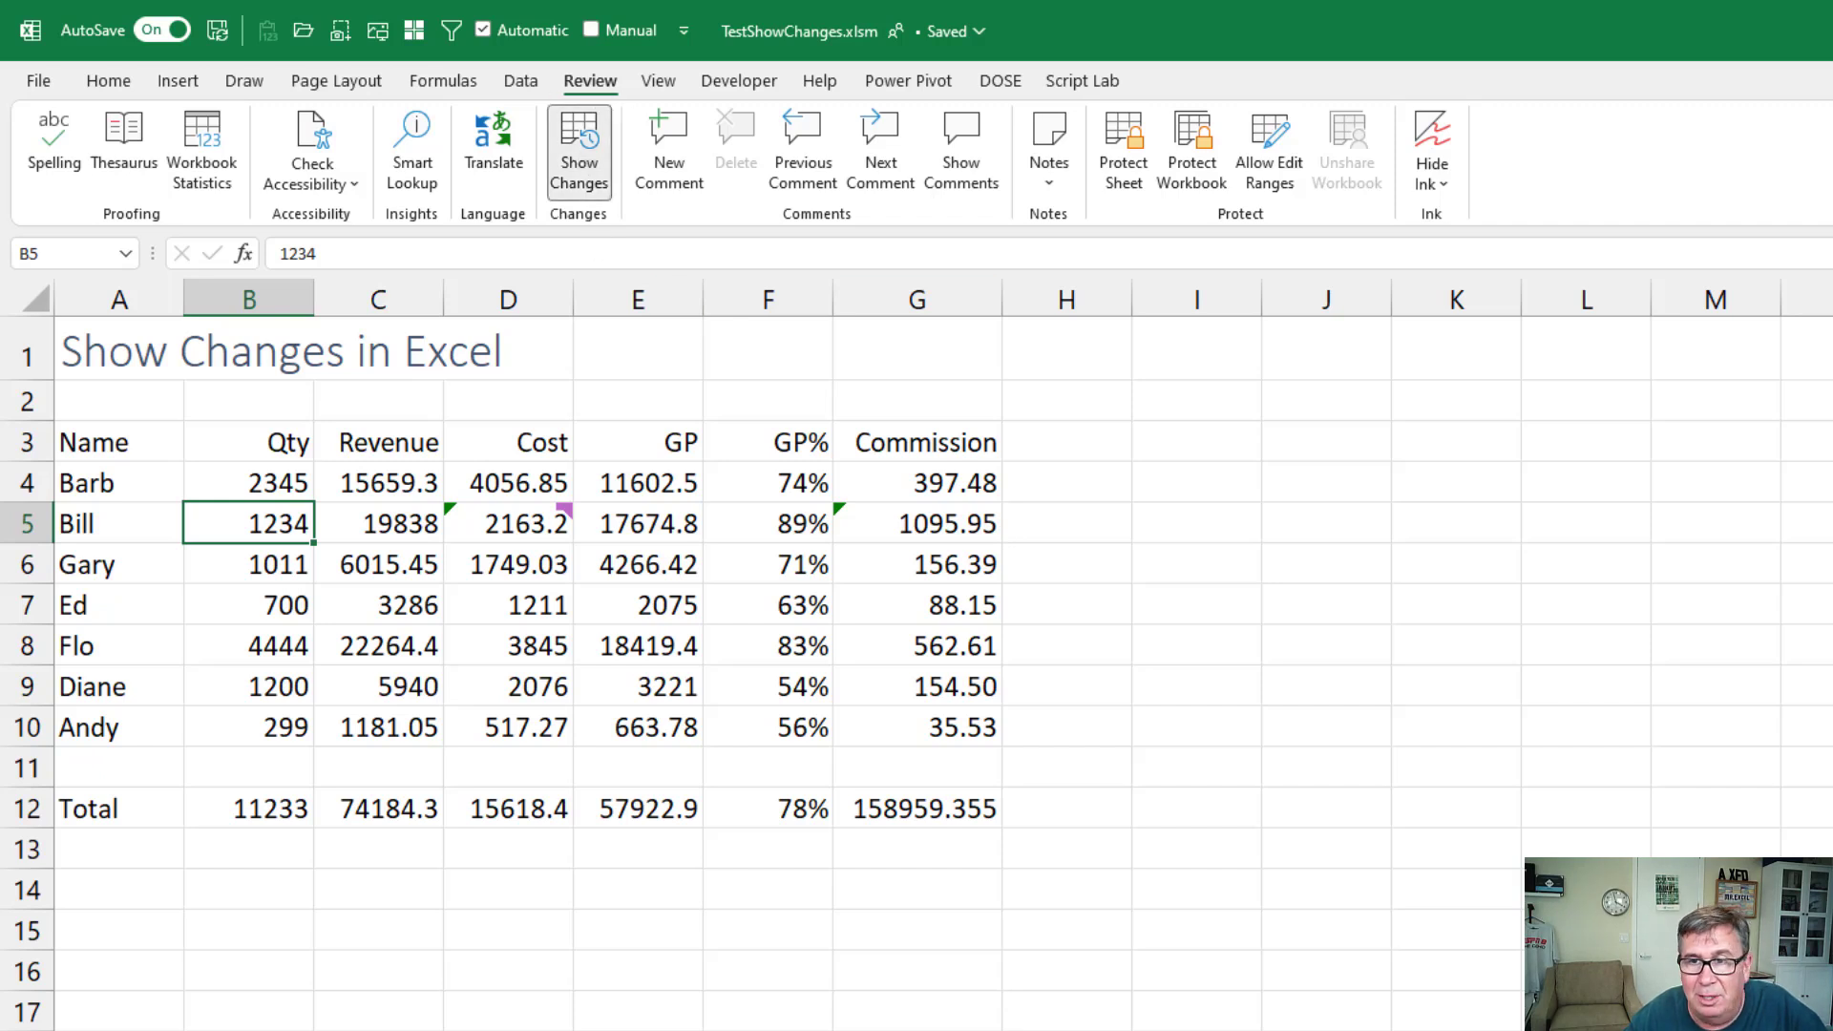
pyautogui.click(577, 145)
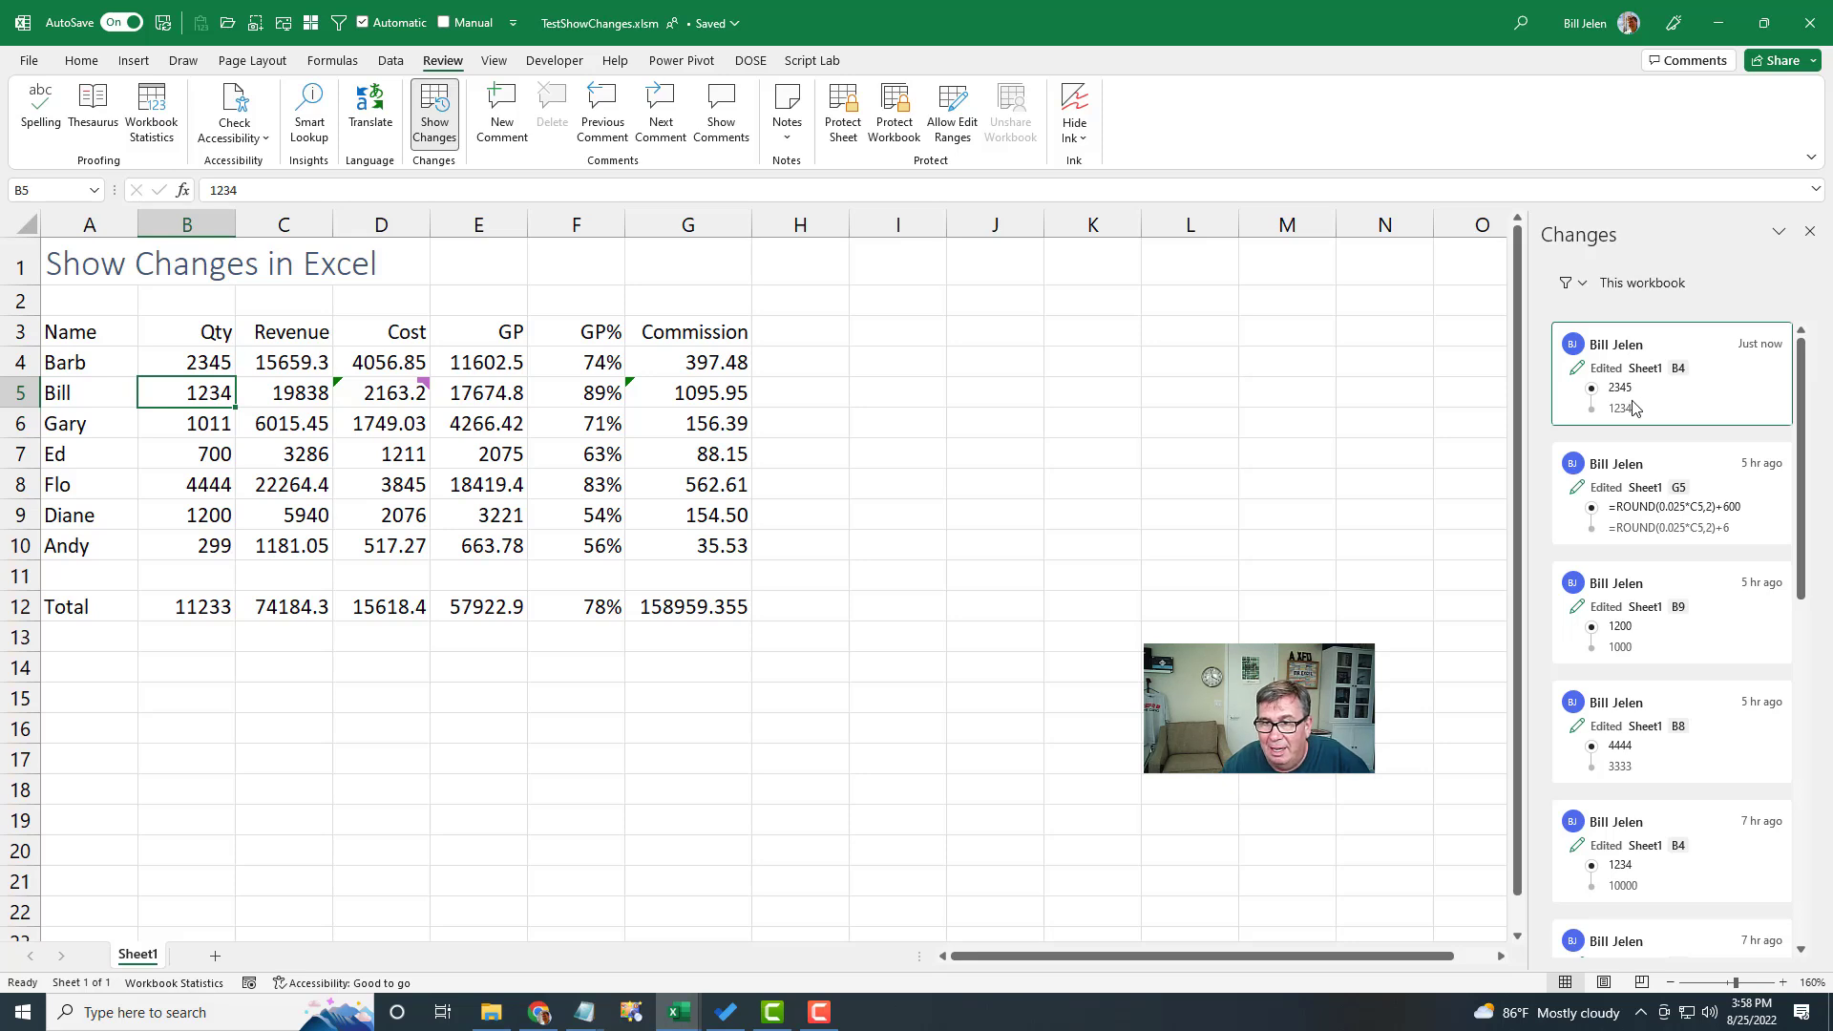
pyautogui.moveTo(1741, 367)
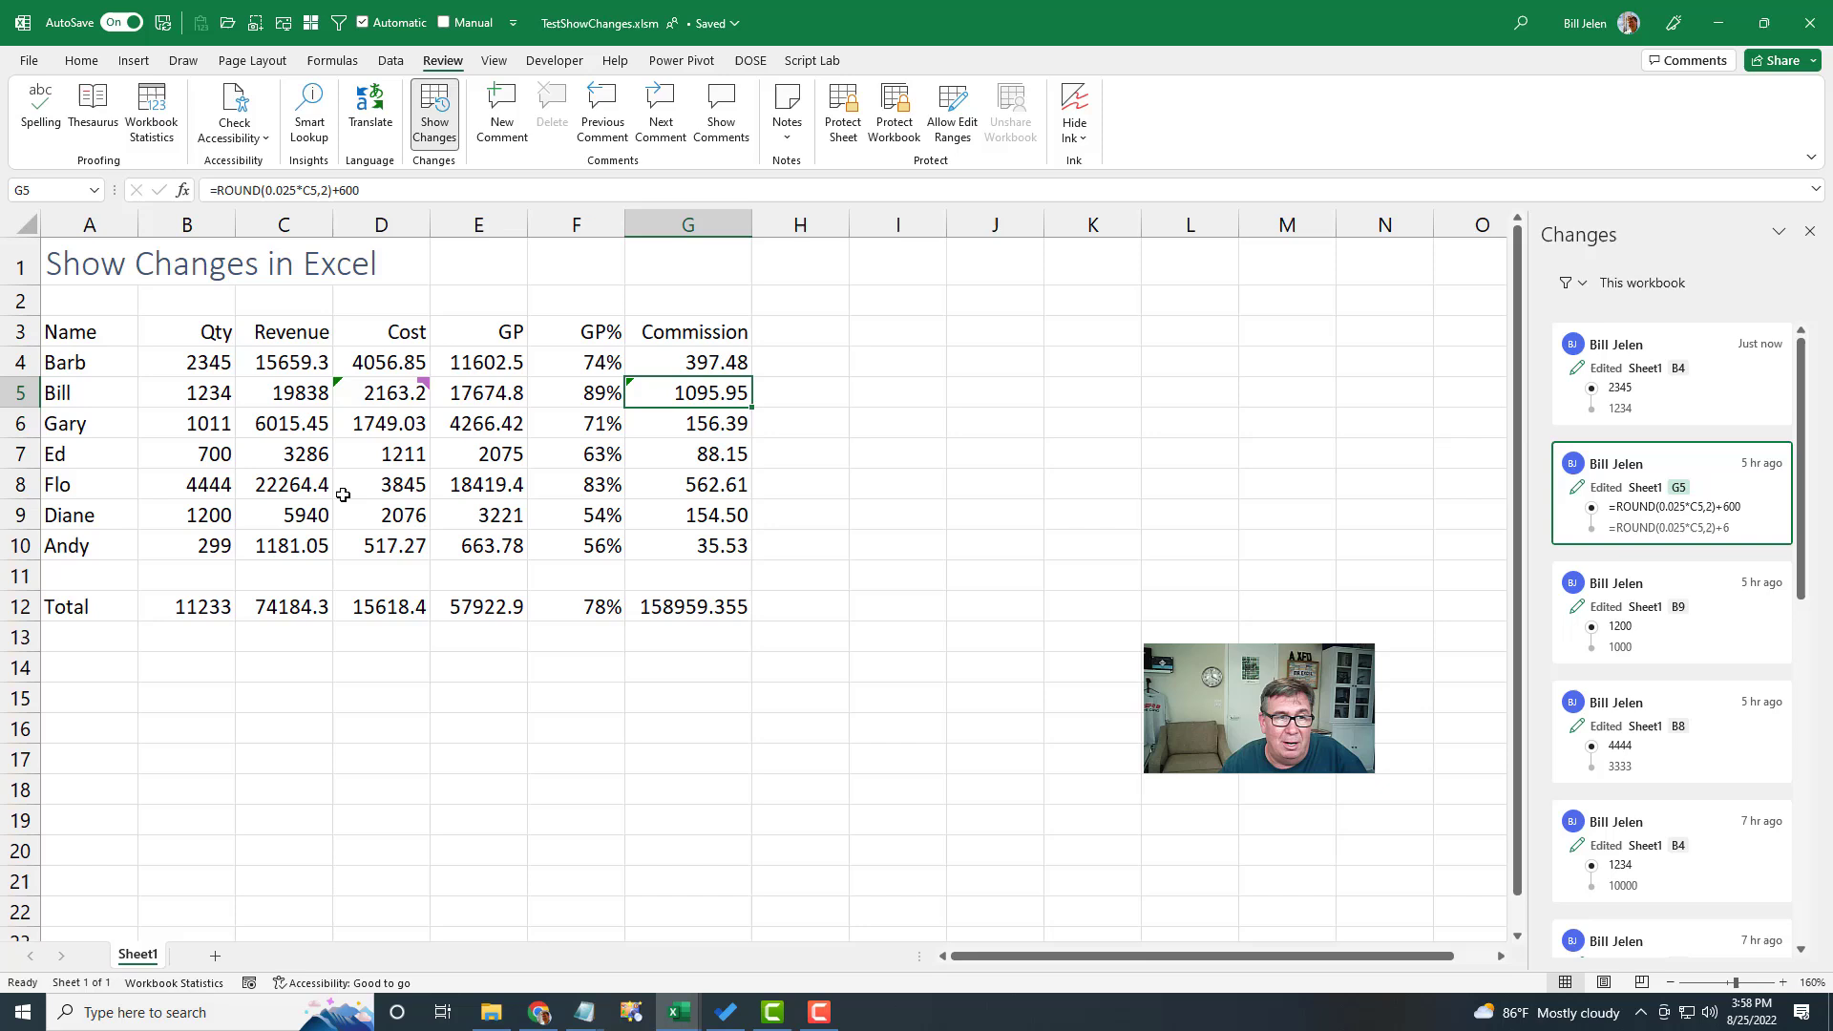
# Enter 5555 as Flo's quantity in B8 and filter the Changes pane to that cell's history.
pyautogui.click(185, 484)
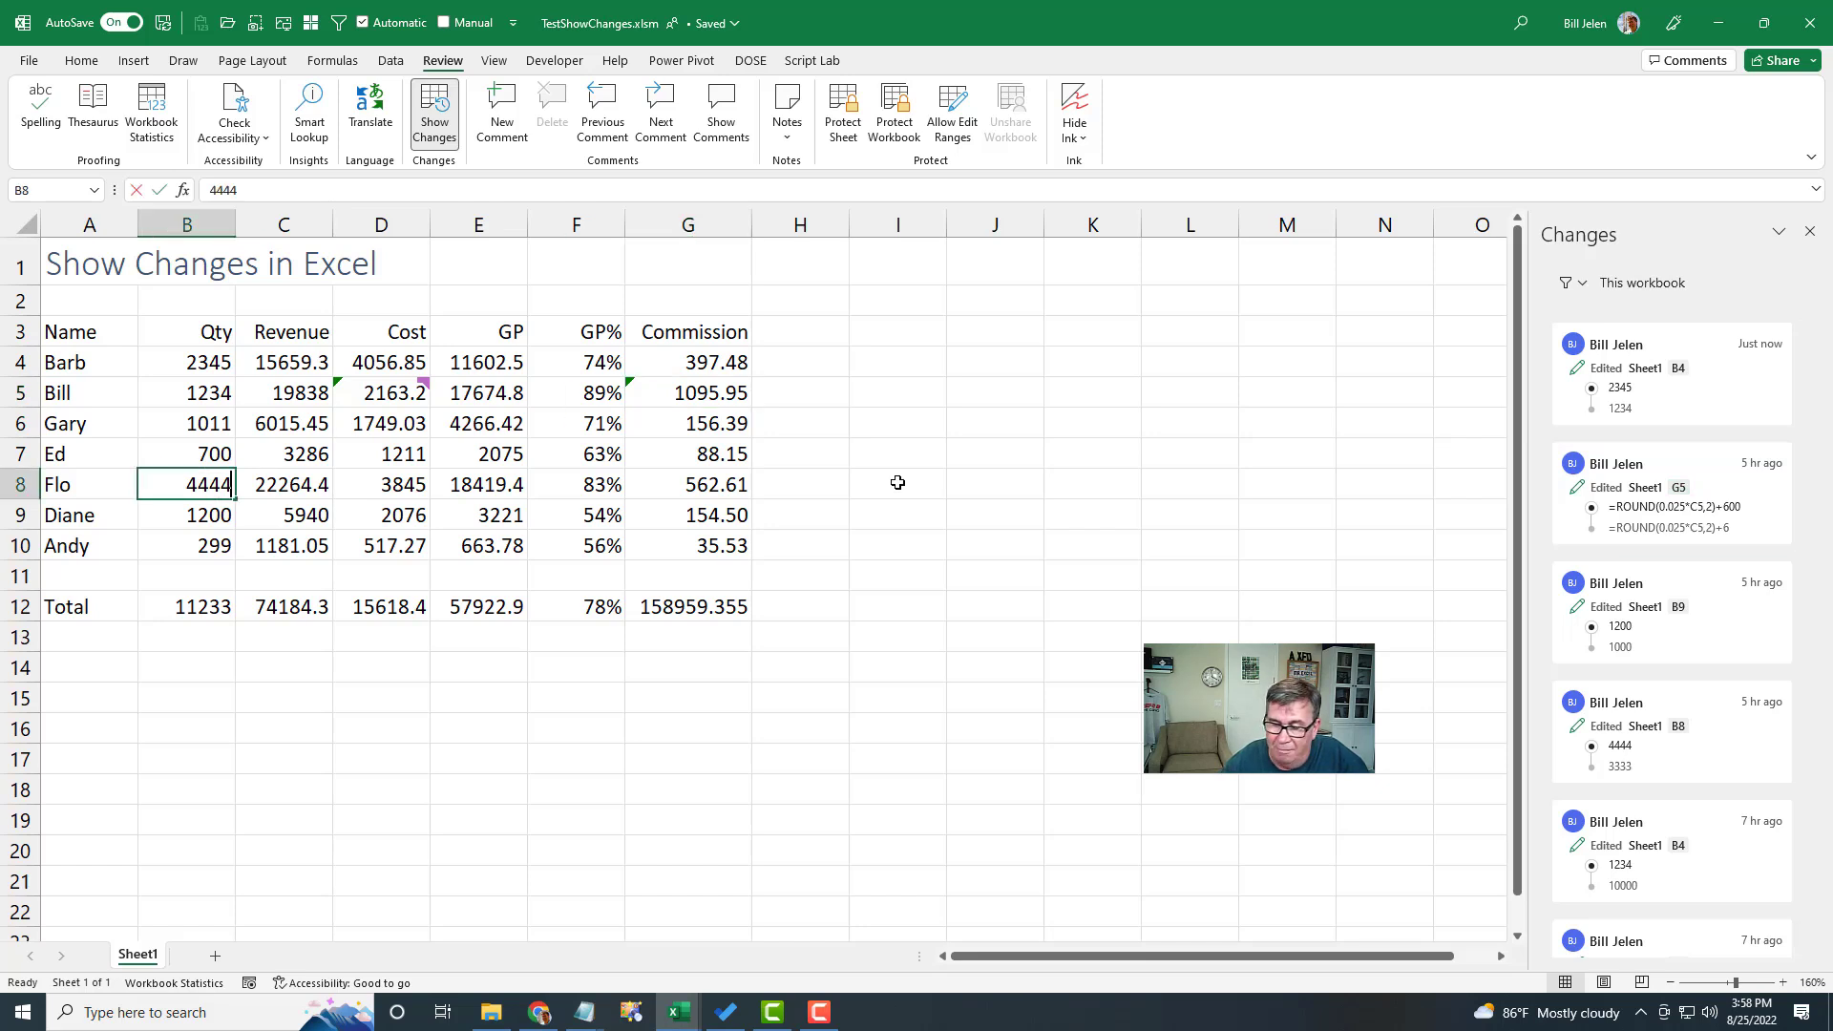
pyautogui.write('5555')
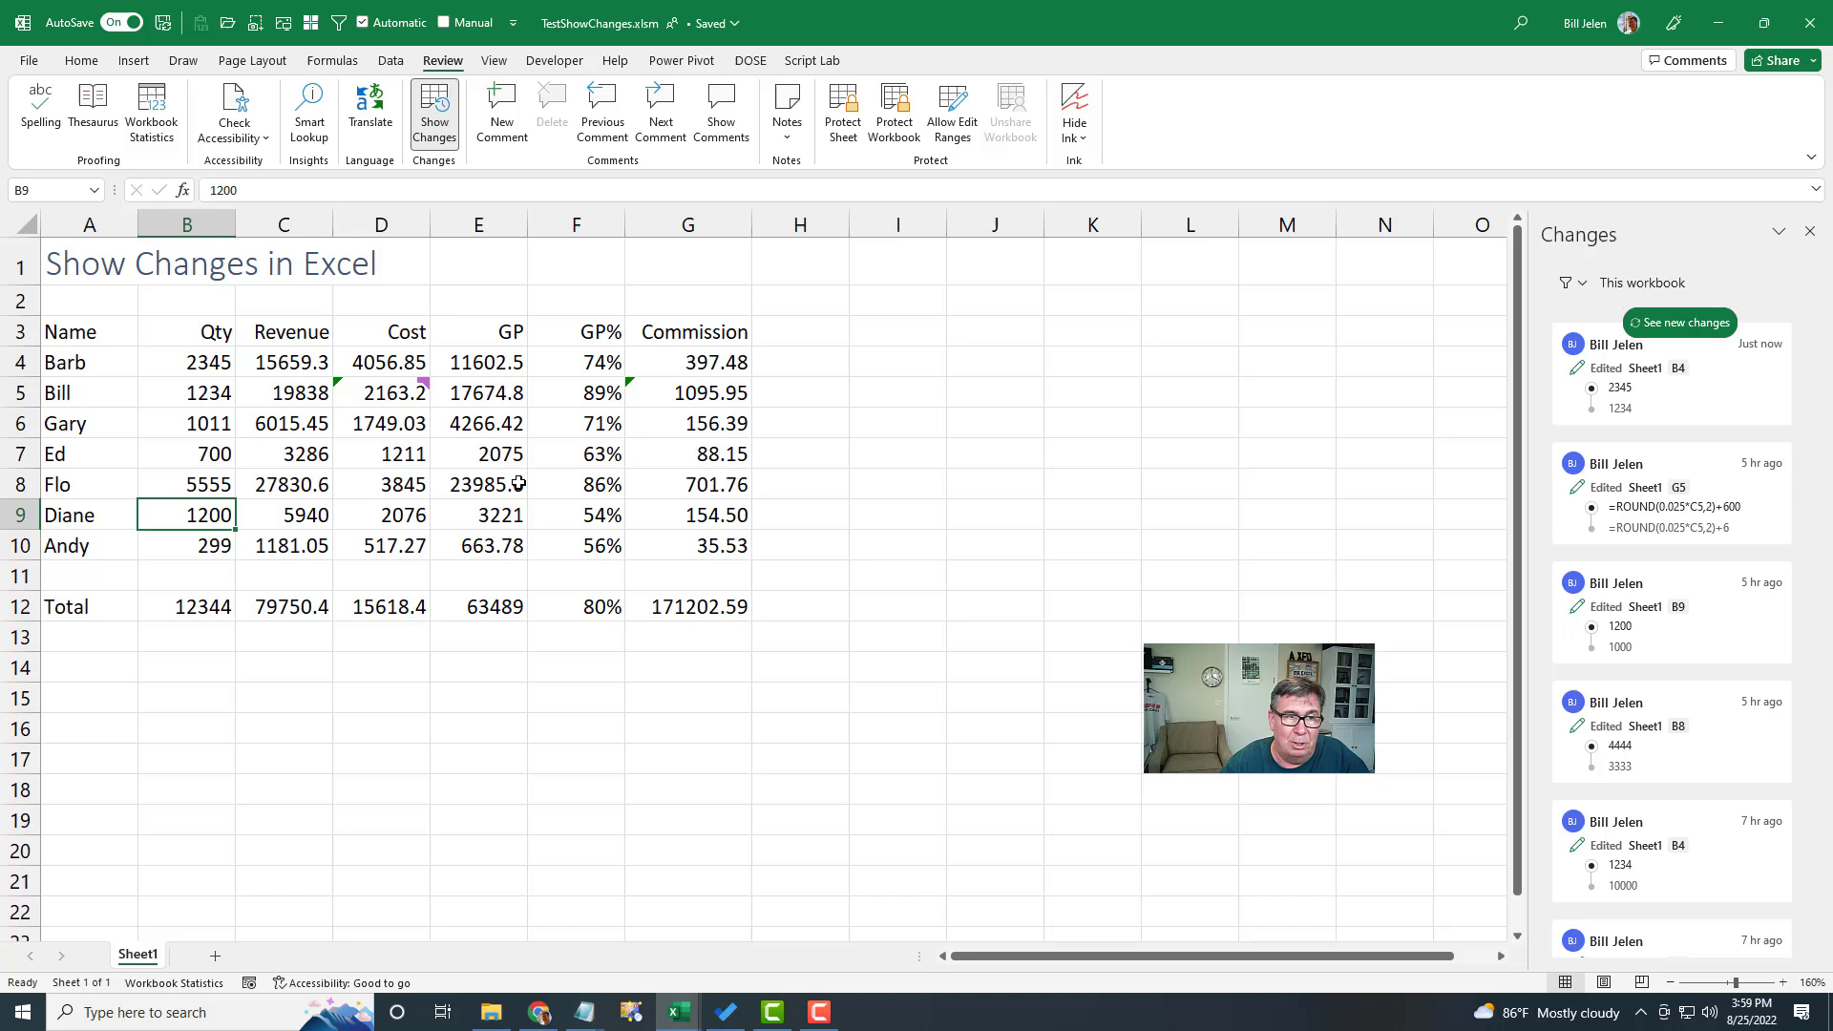
pyautogui.rightClick(185, 483)
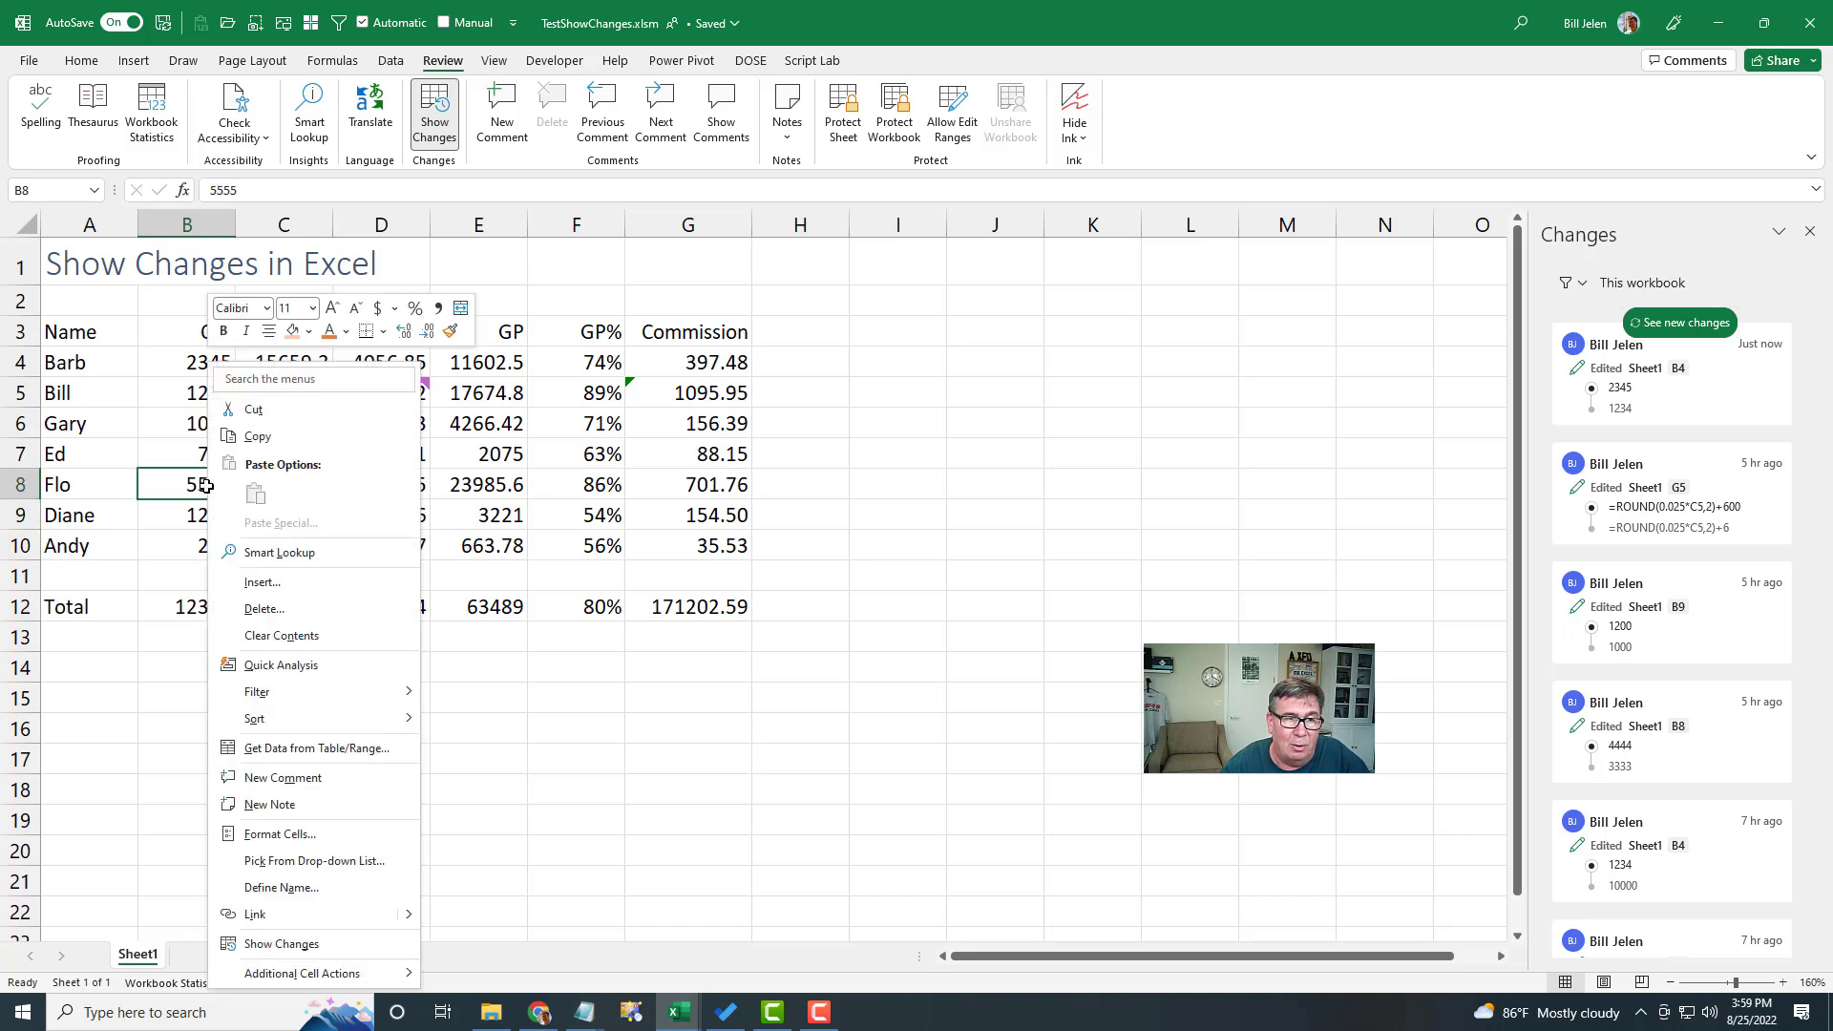
pyautogui.click(748, 838)
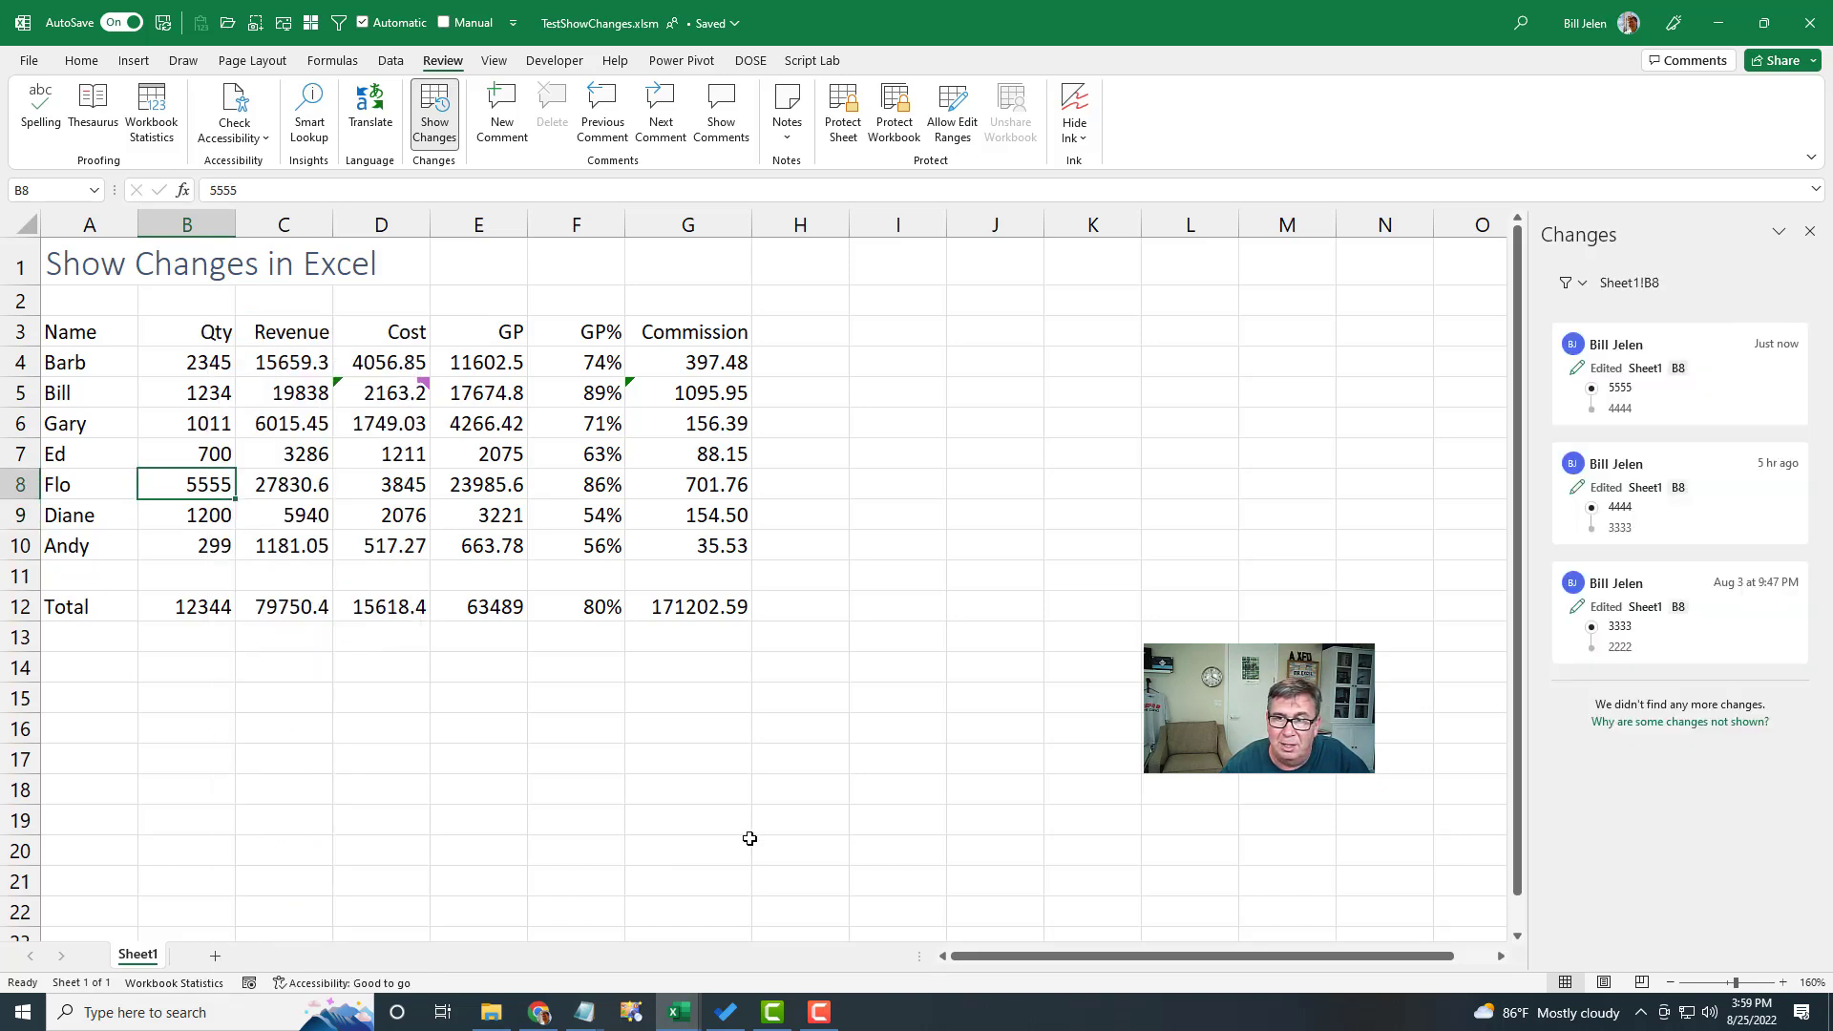
pyautogui.click(1679, 491)
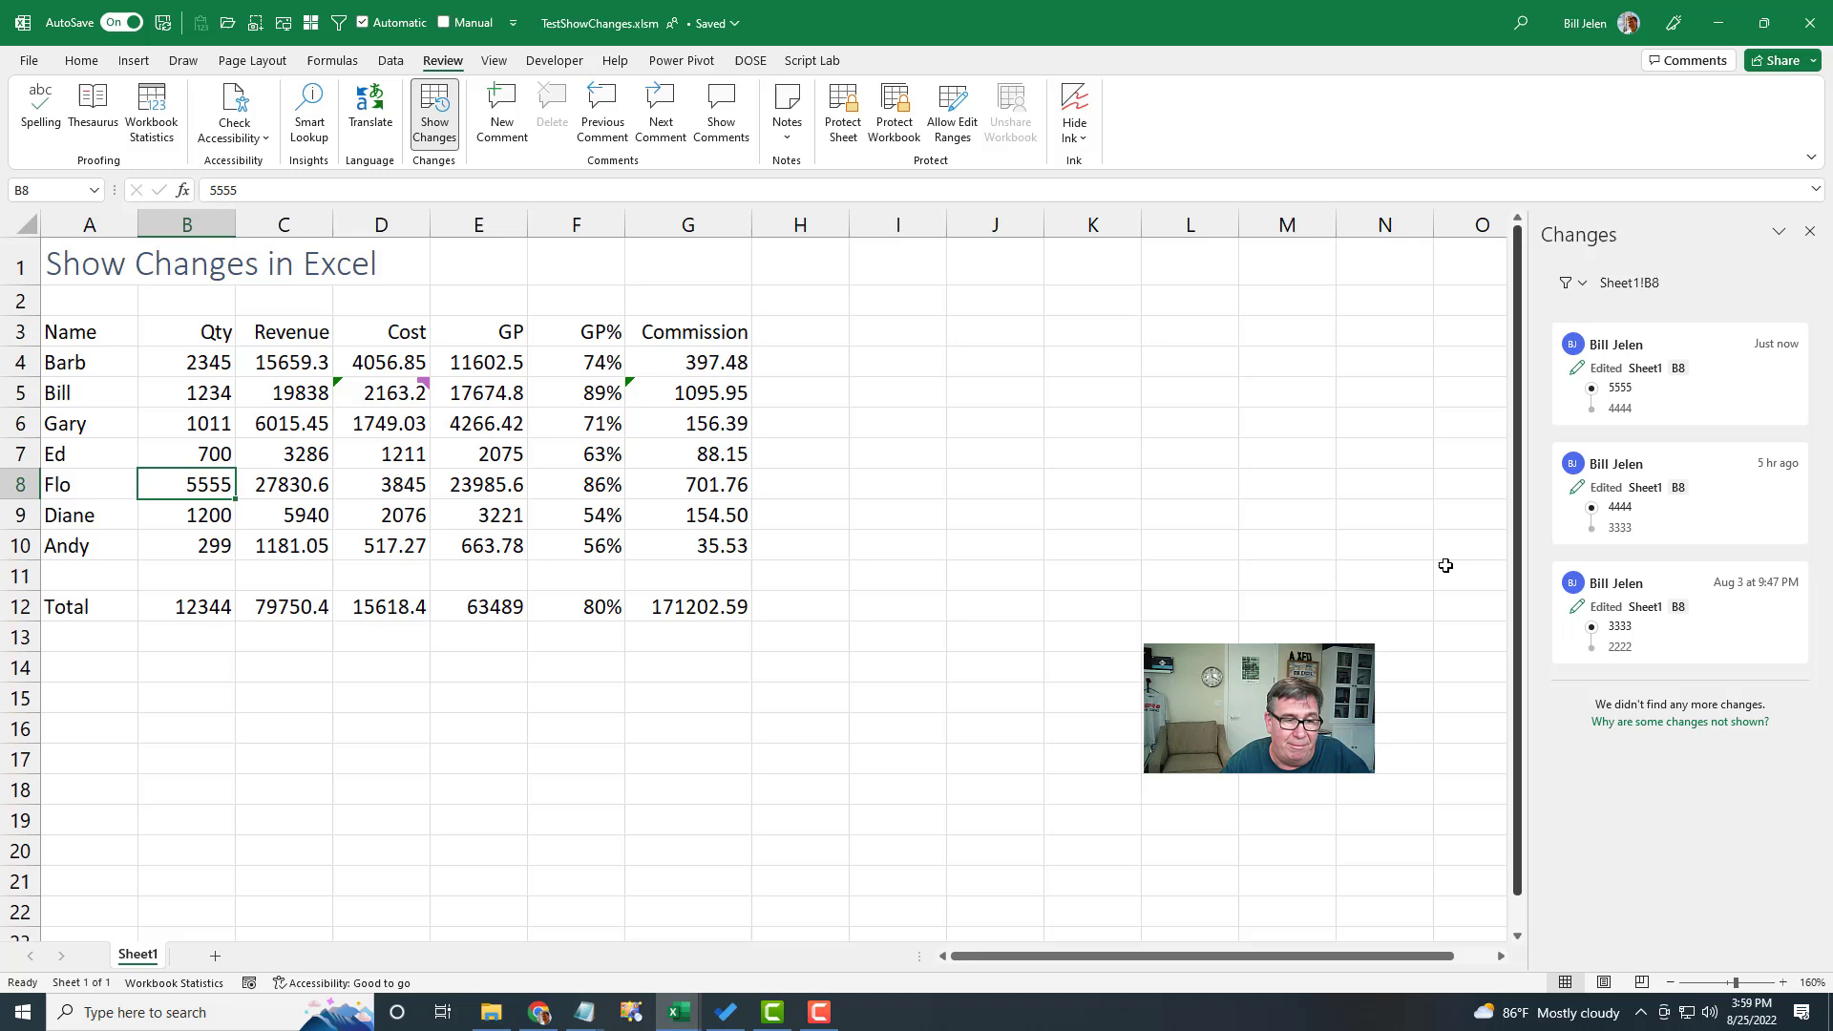
pyautogui.moveTo(1142, 607)
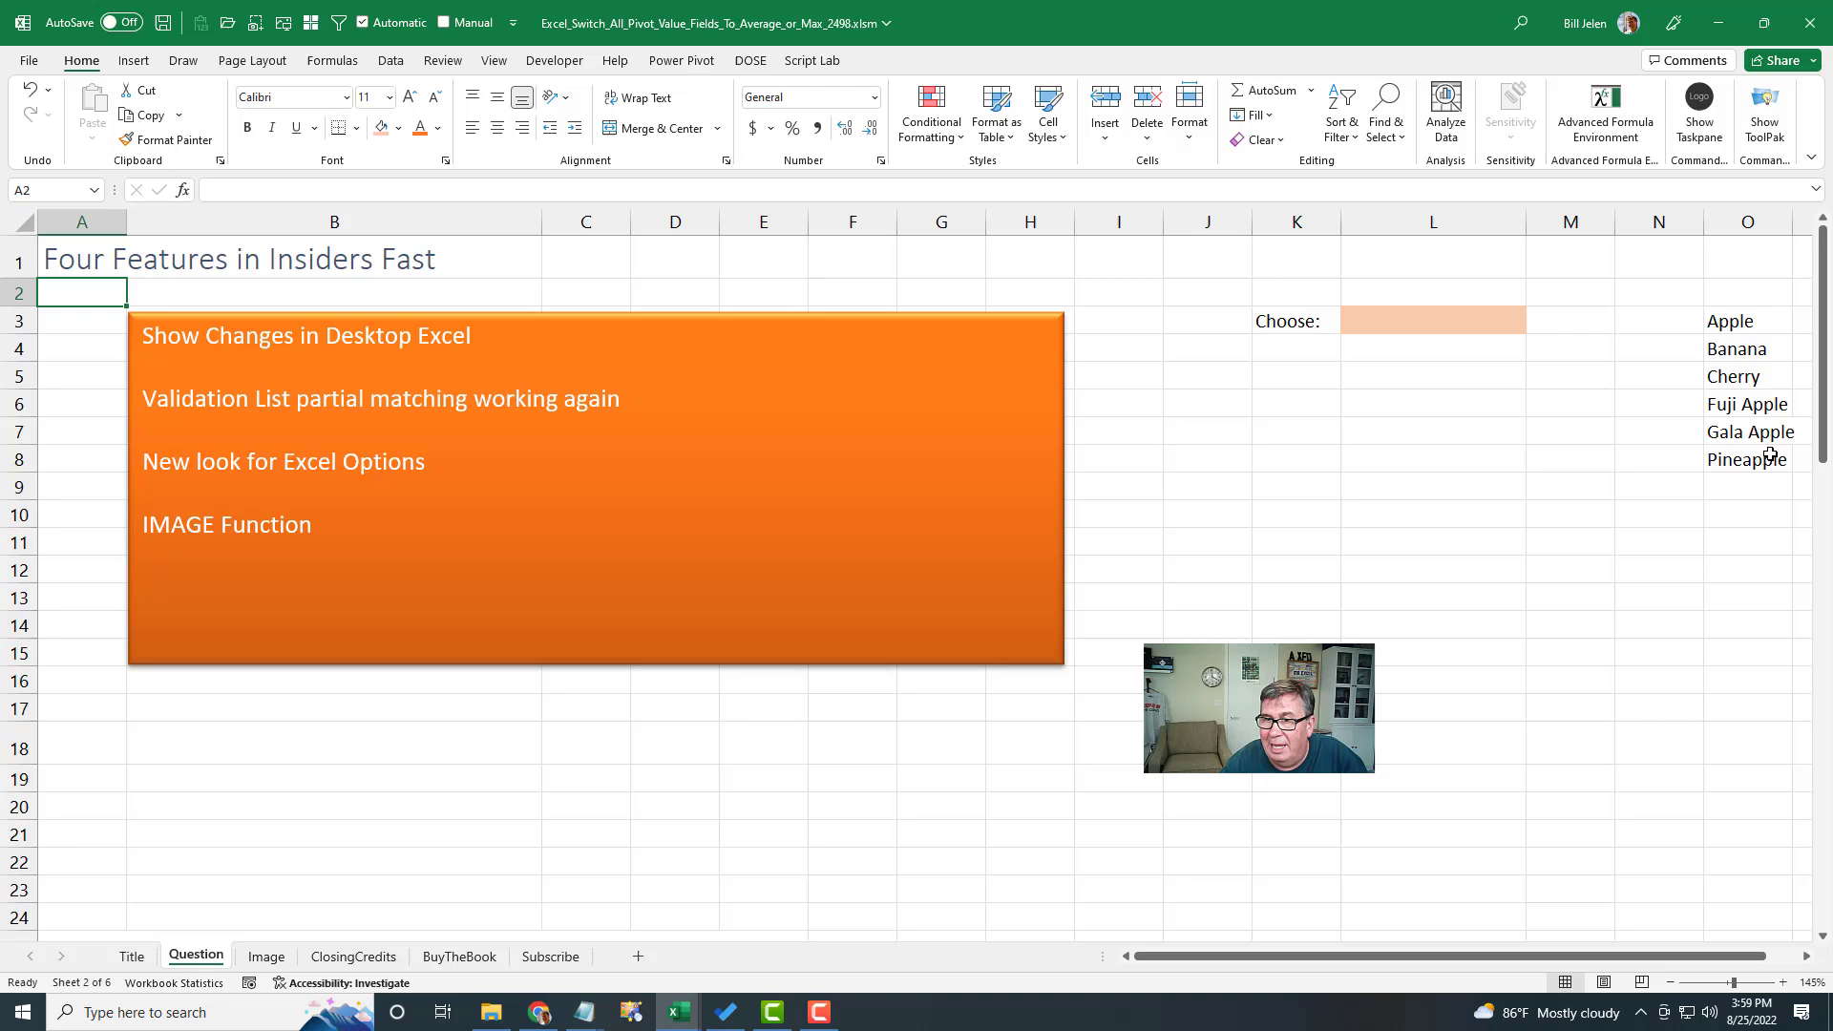
pyautogui.moveTo(1388, 328)
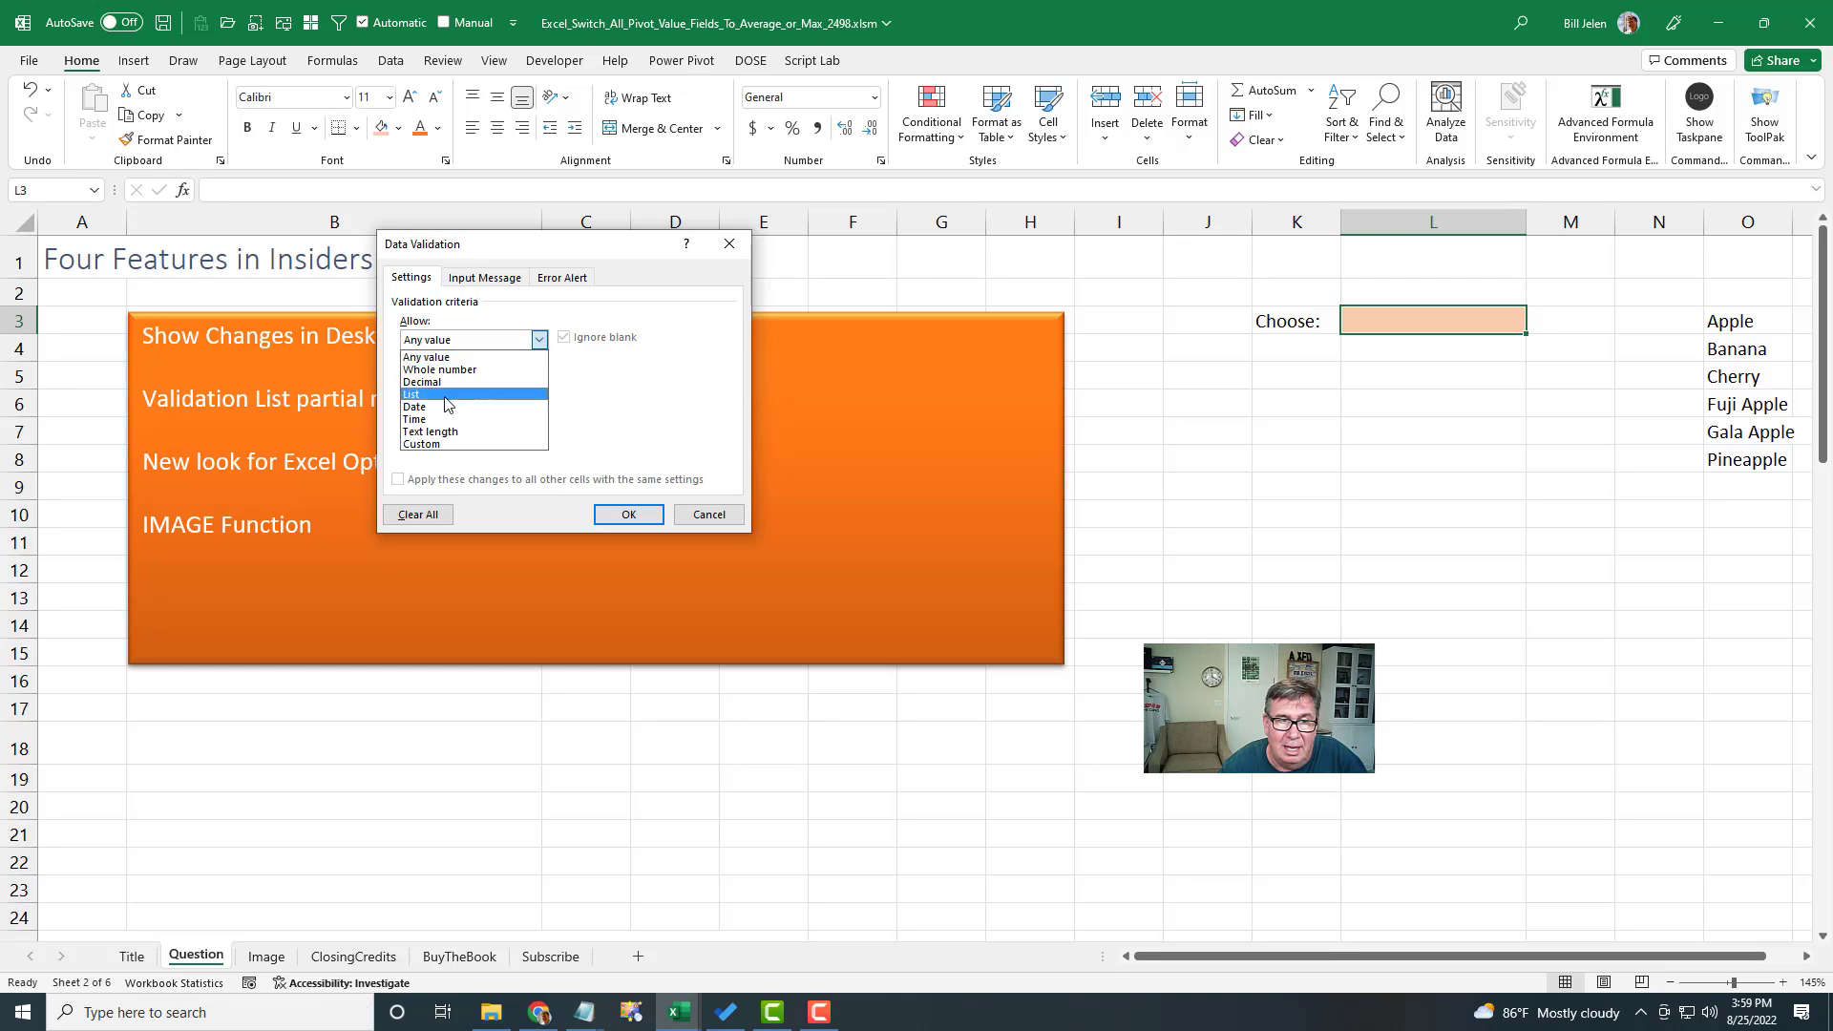
# Validate L3 as a List from $O$3:$O$8 and test partial matching by entering 'Apple'.
pyautogui.click(412, 393)
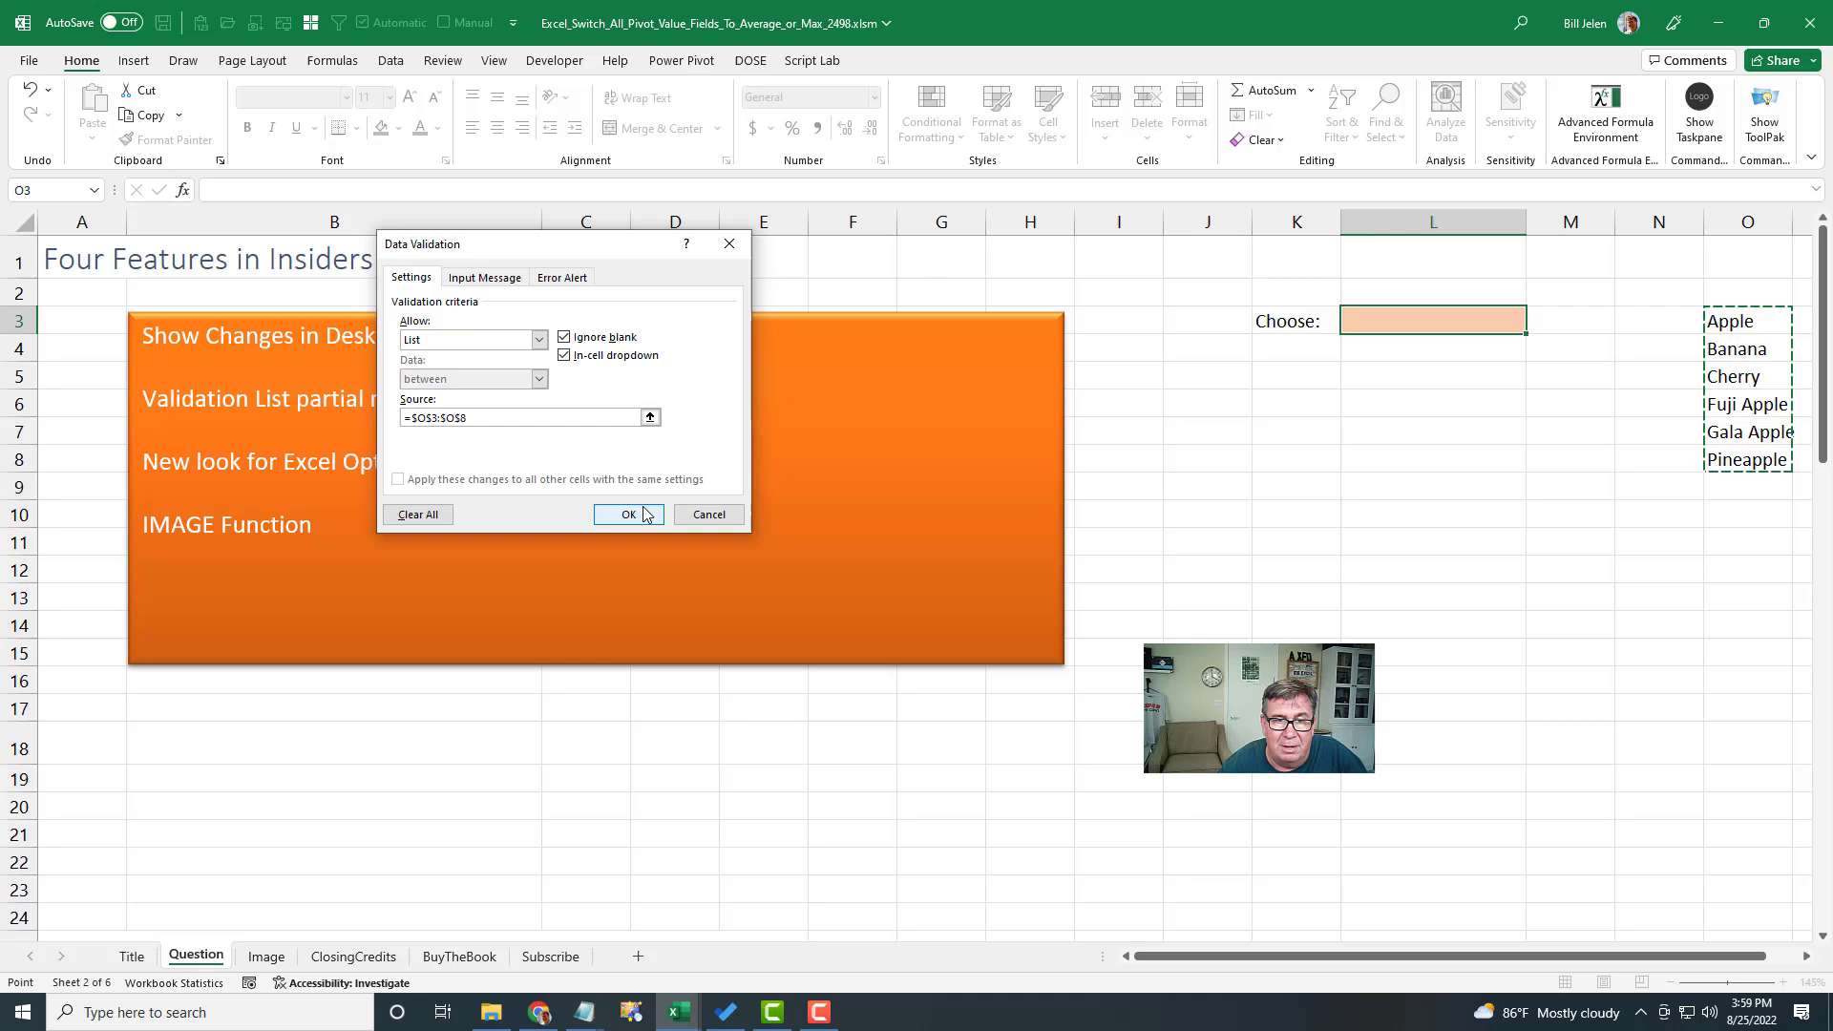
pyautogui.click(628, 513)
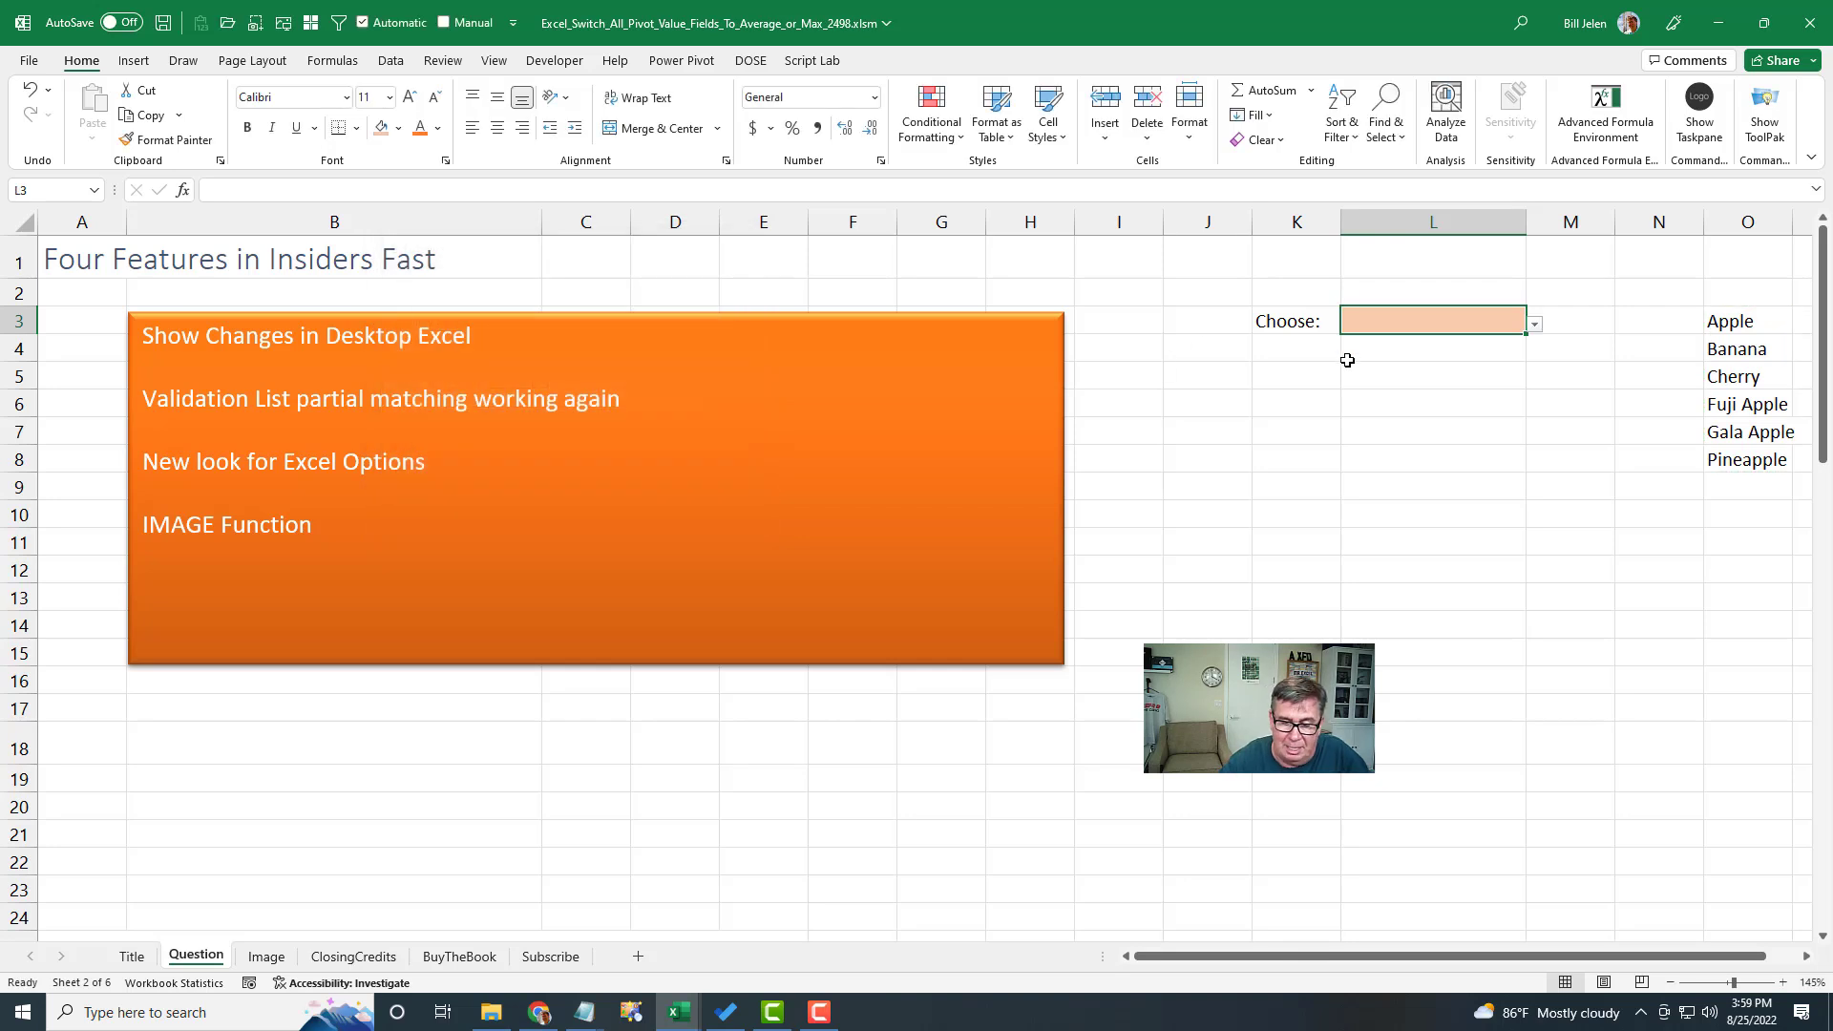
pyautogui.write('Apple')
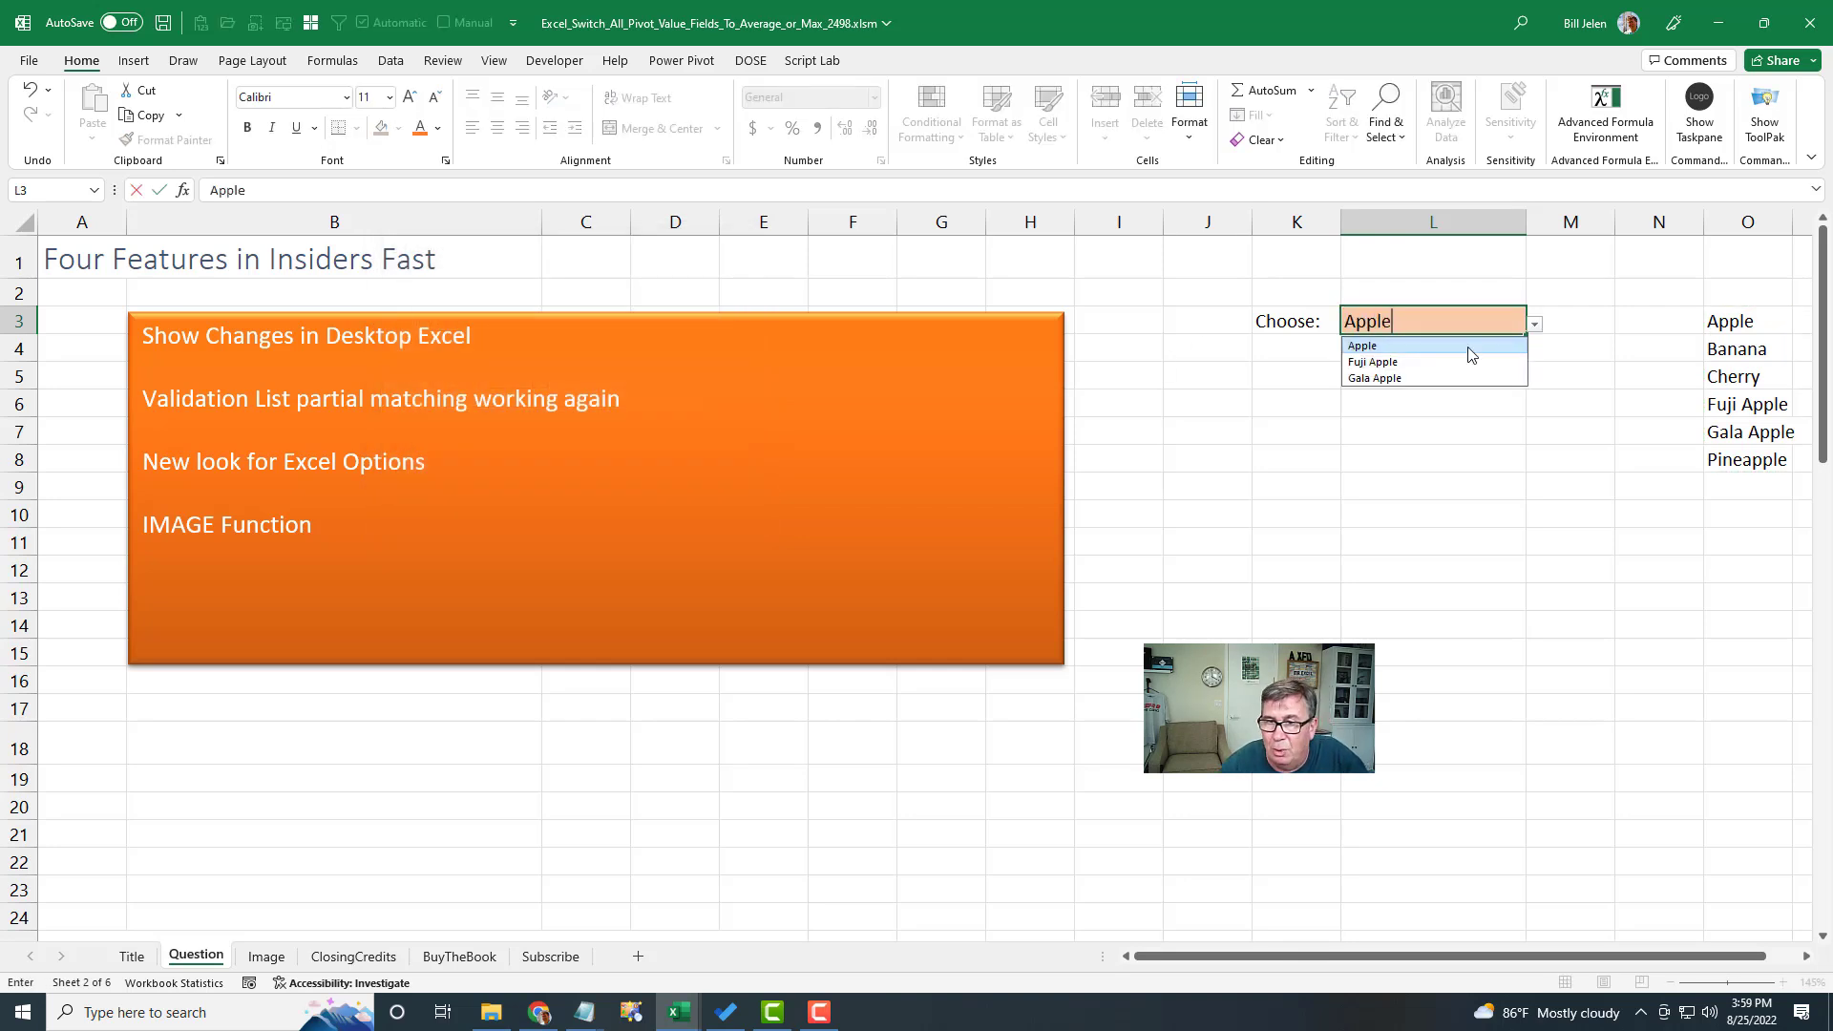
pyautogui.moveTo(1388, 379)
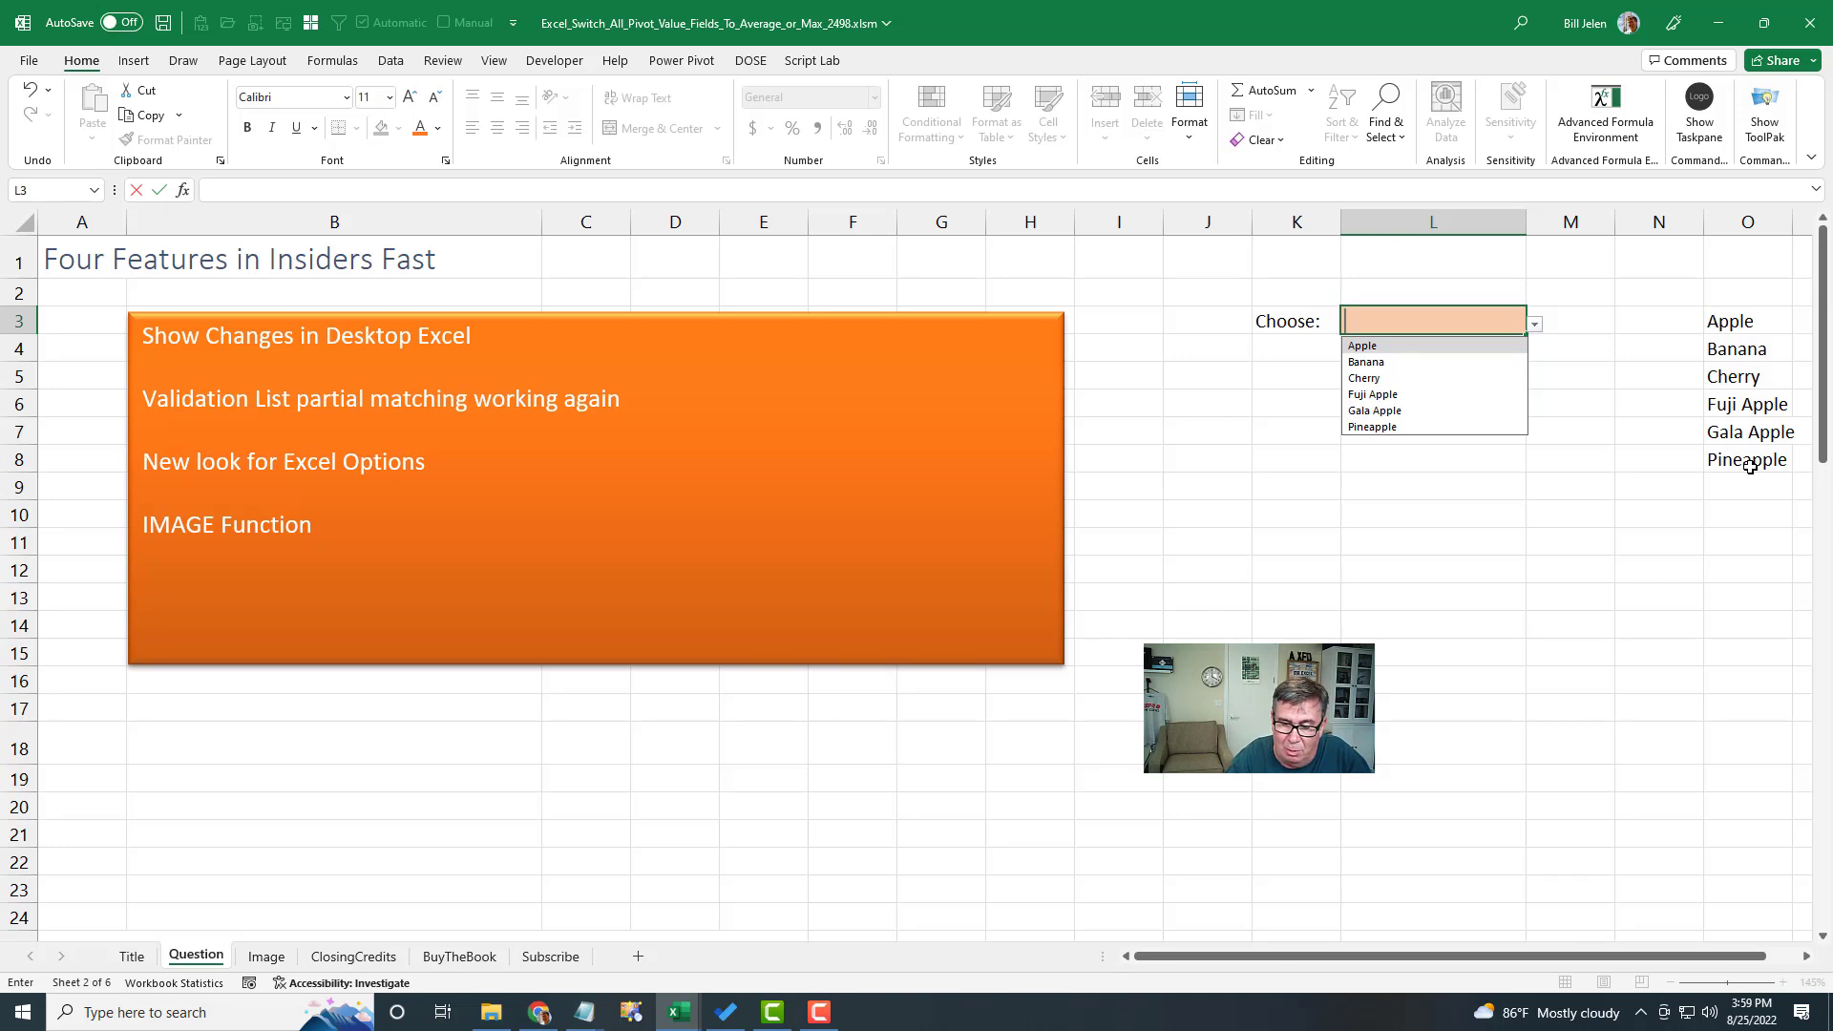
pyautogui.write('apple')
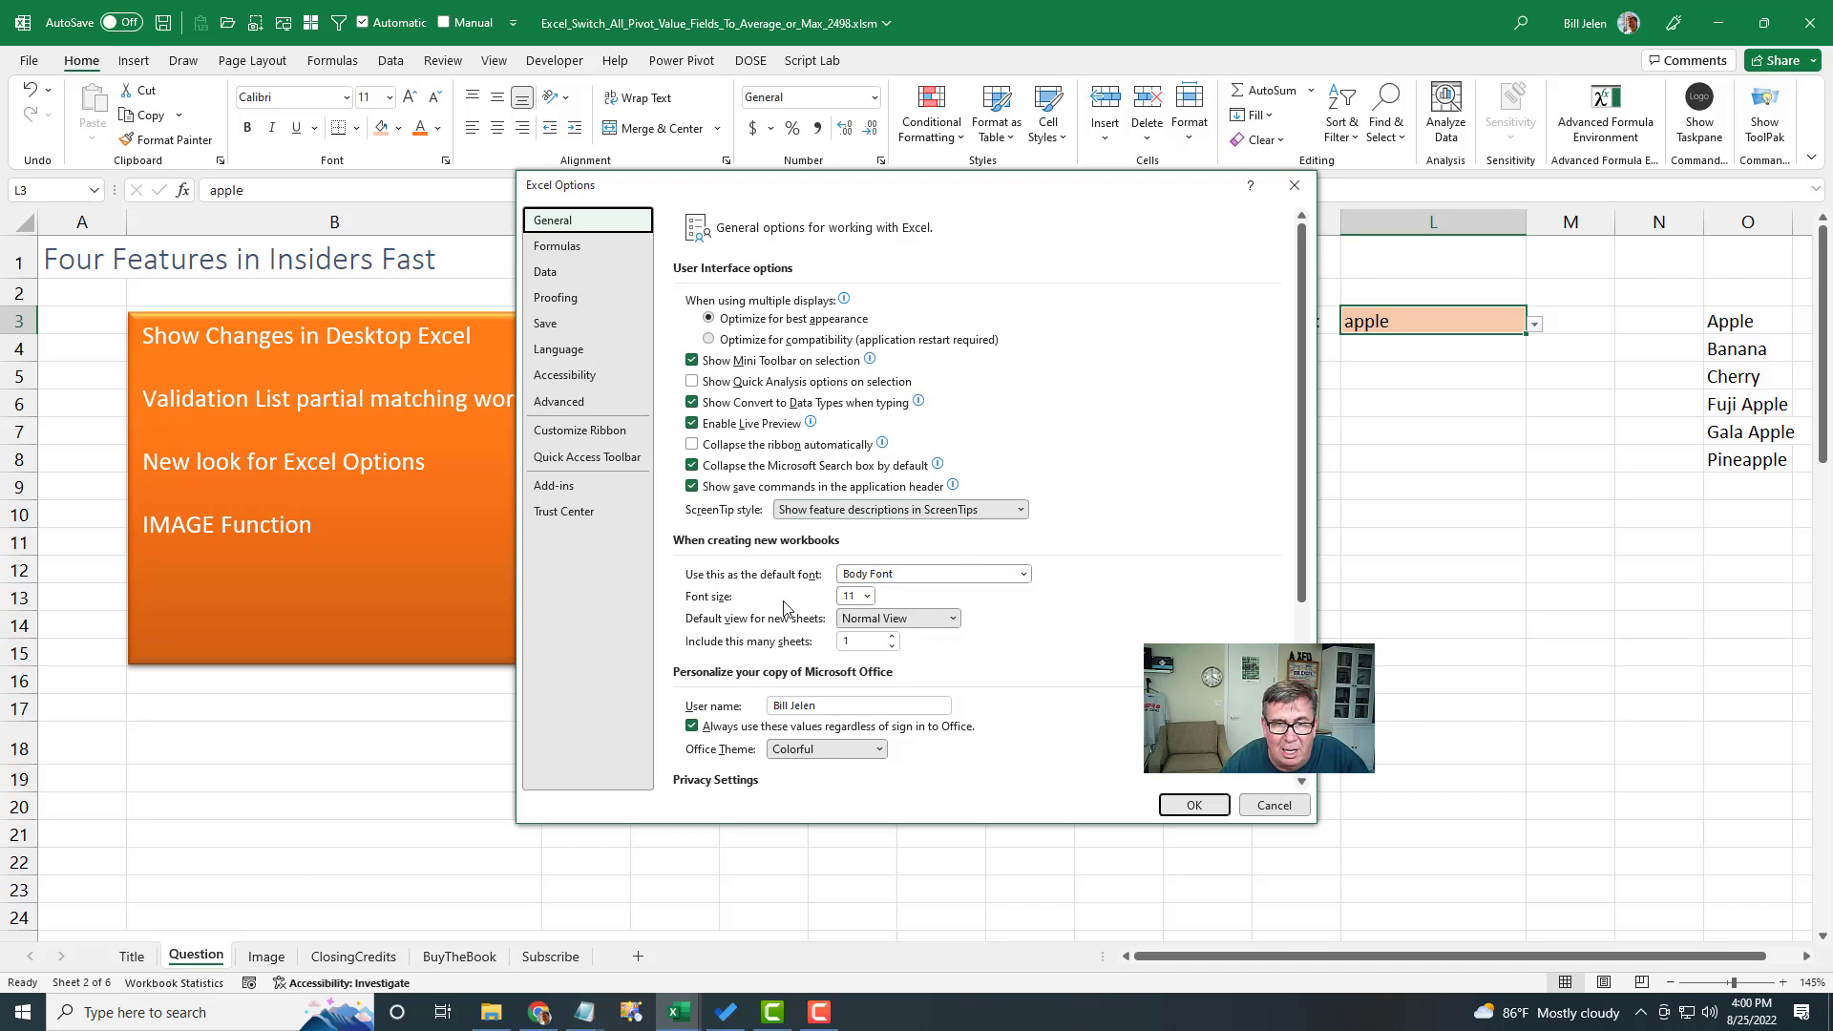
pyautogui.moveTo(846, 590)
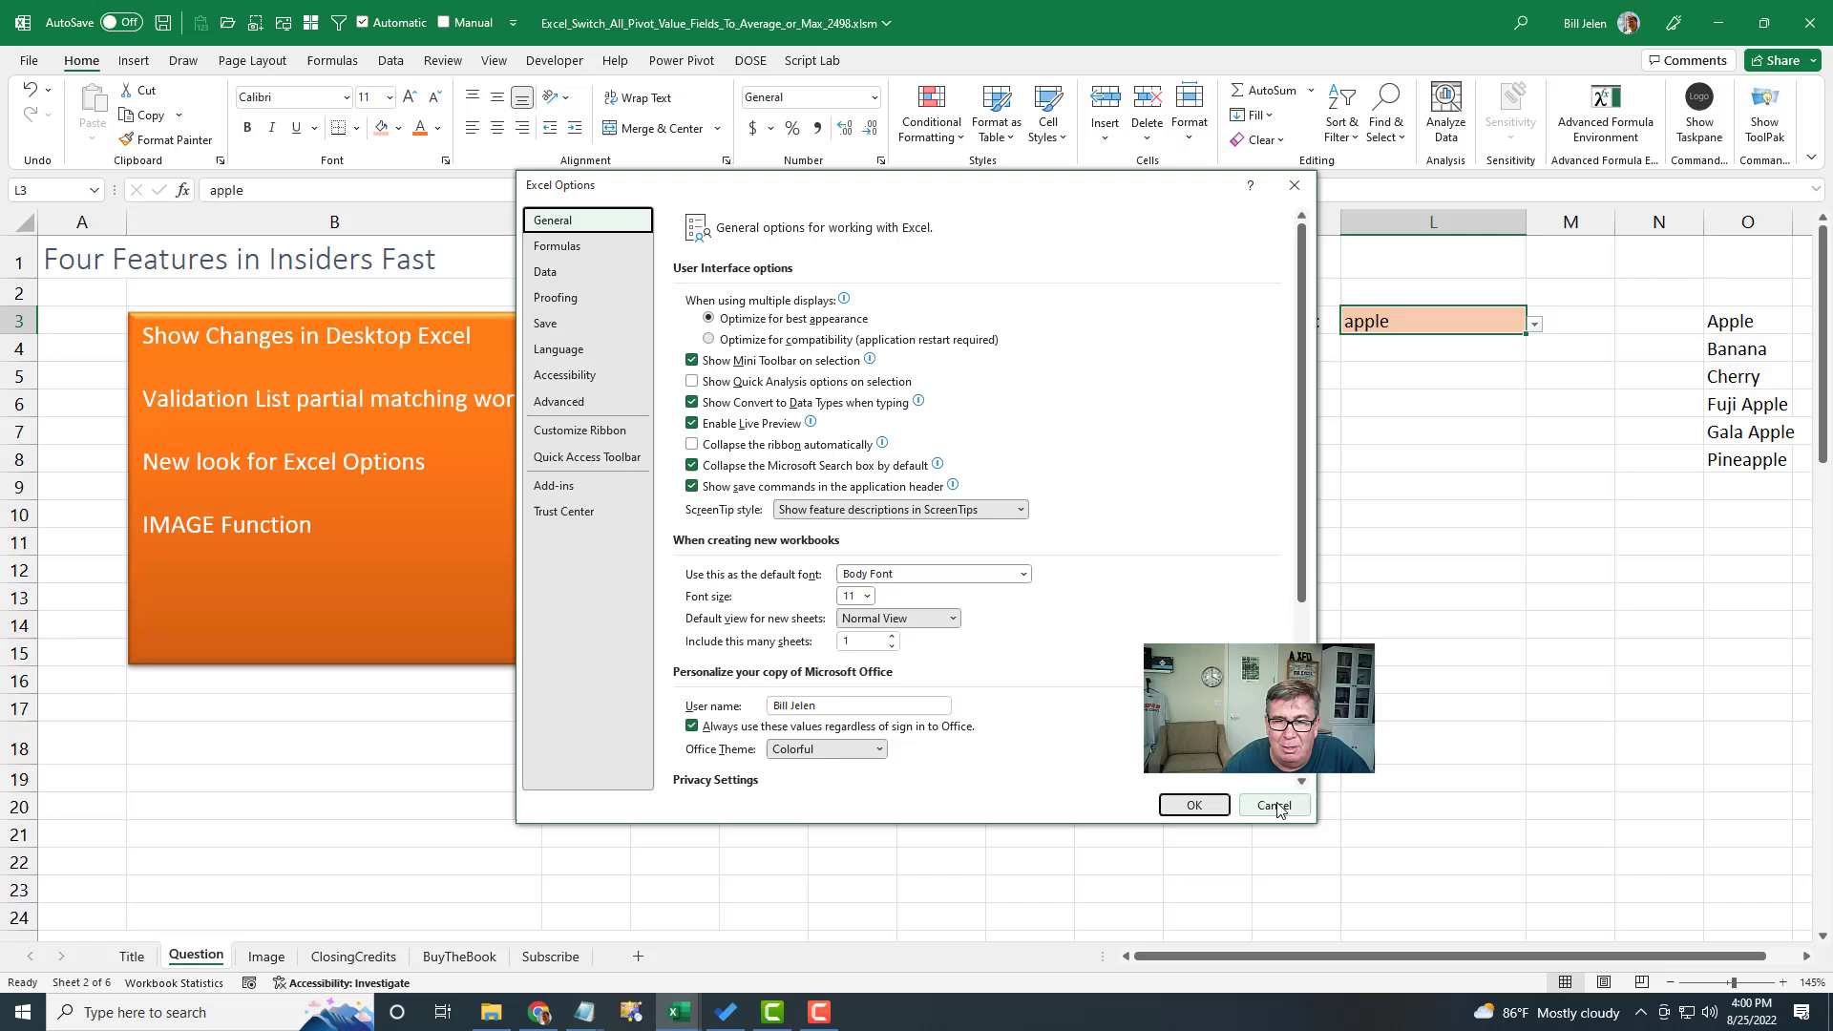
# Cancel the Excel Options dialog without changes and move down to the IMAGE function area.
pyautogui.click(1272, 803)
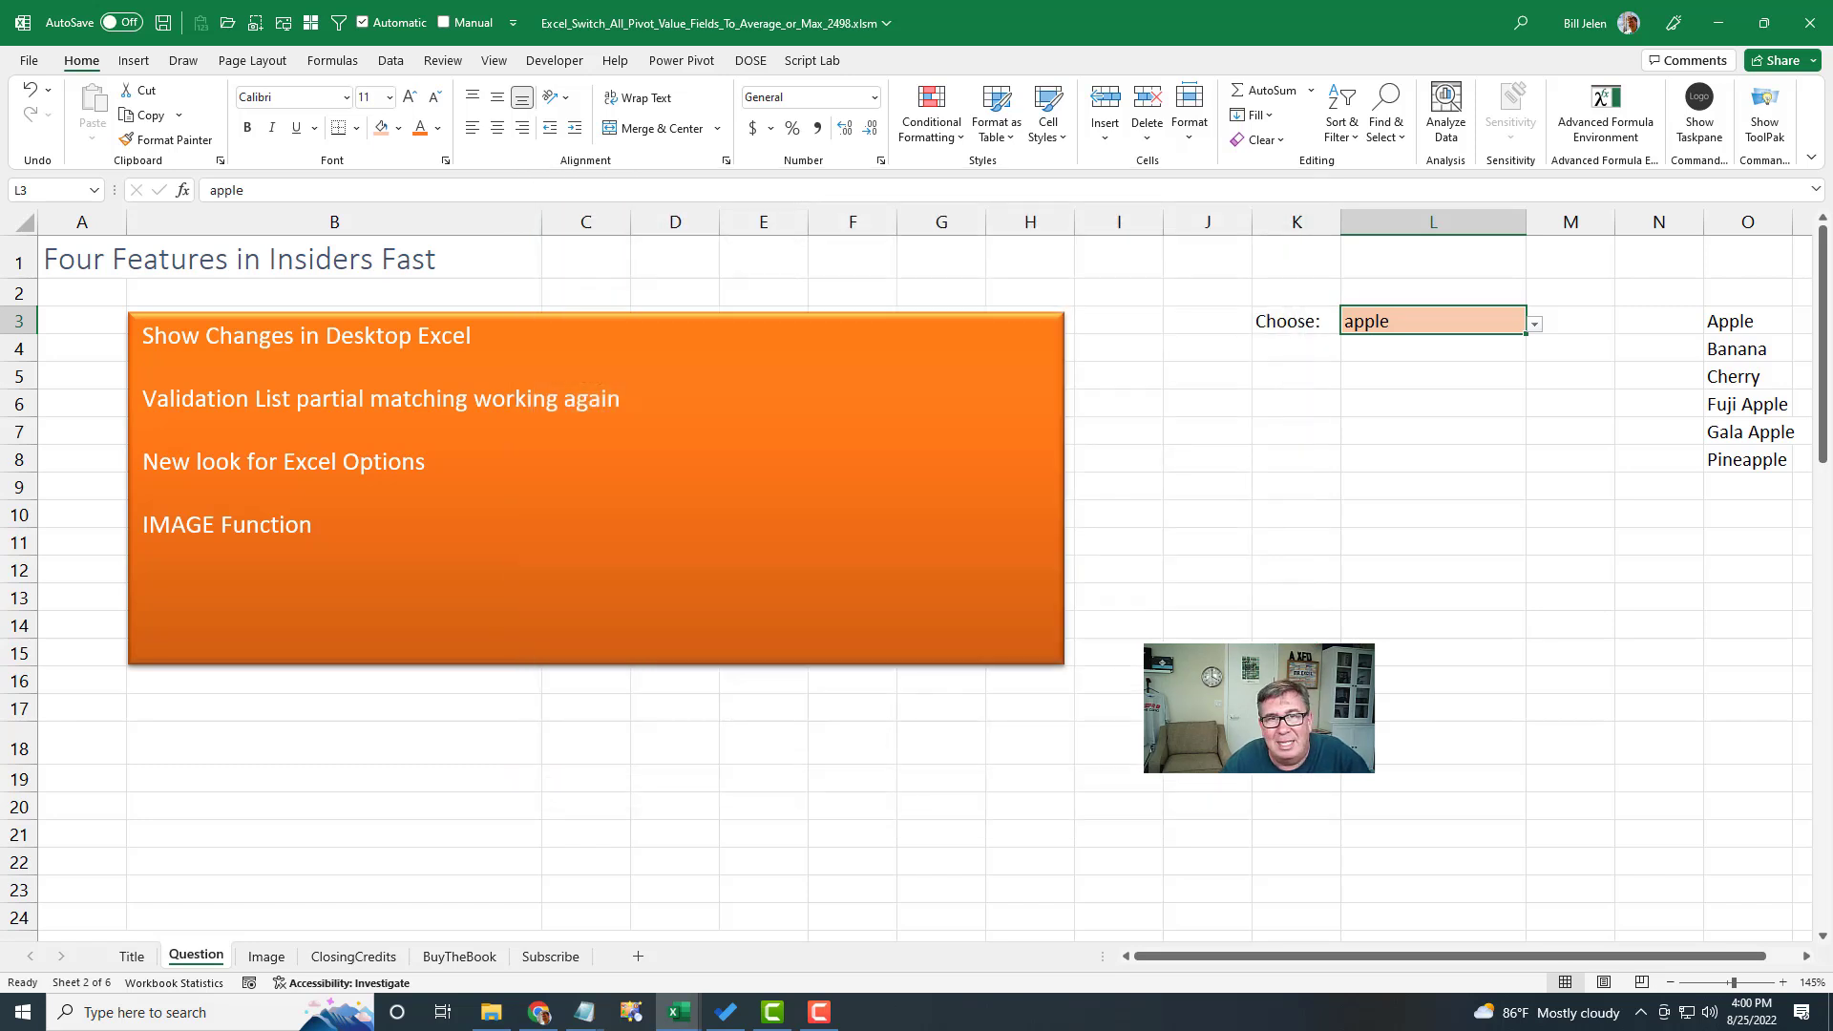
pyautogui.moveTo(1007, 748)
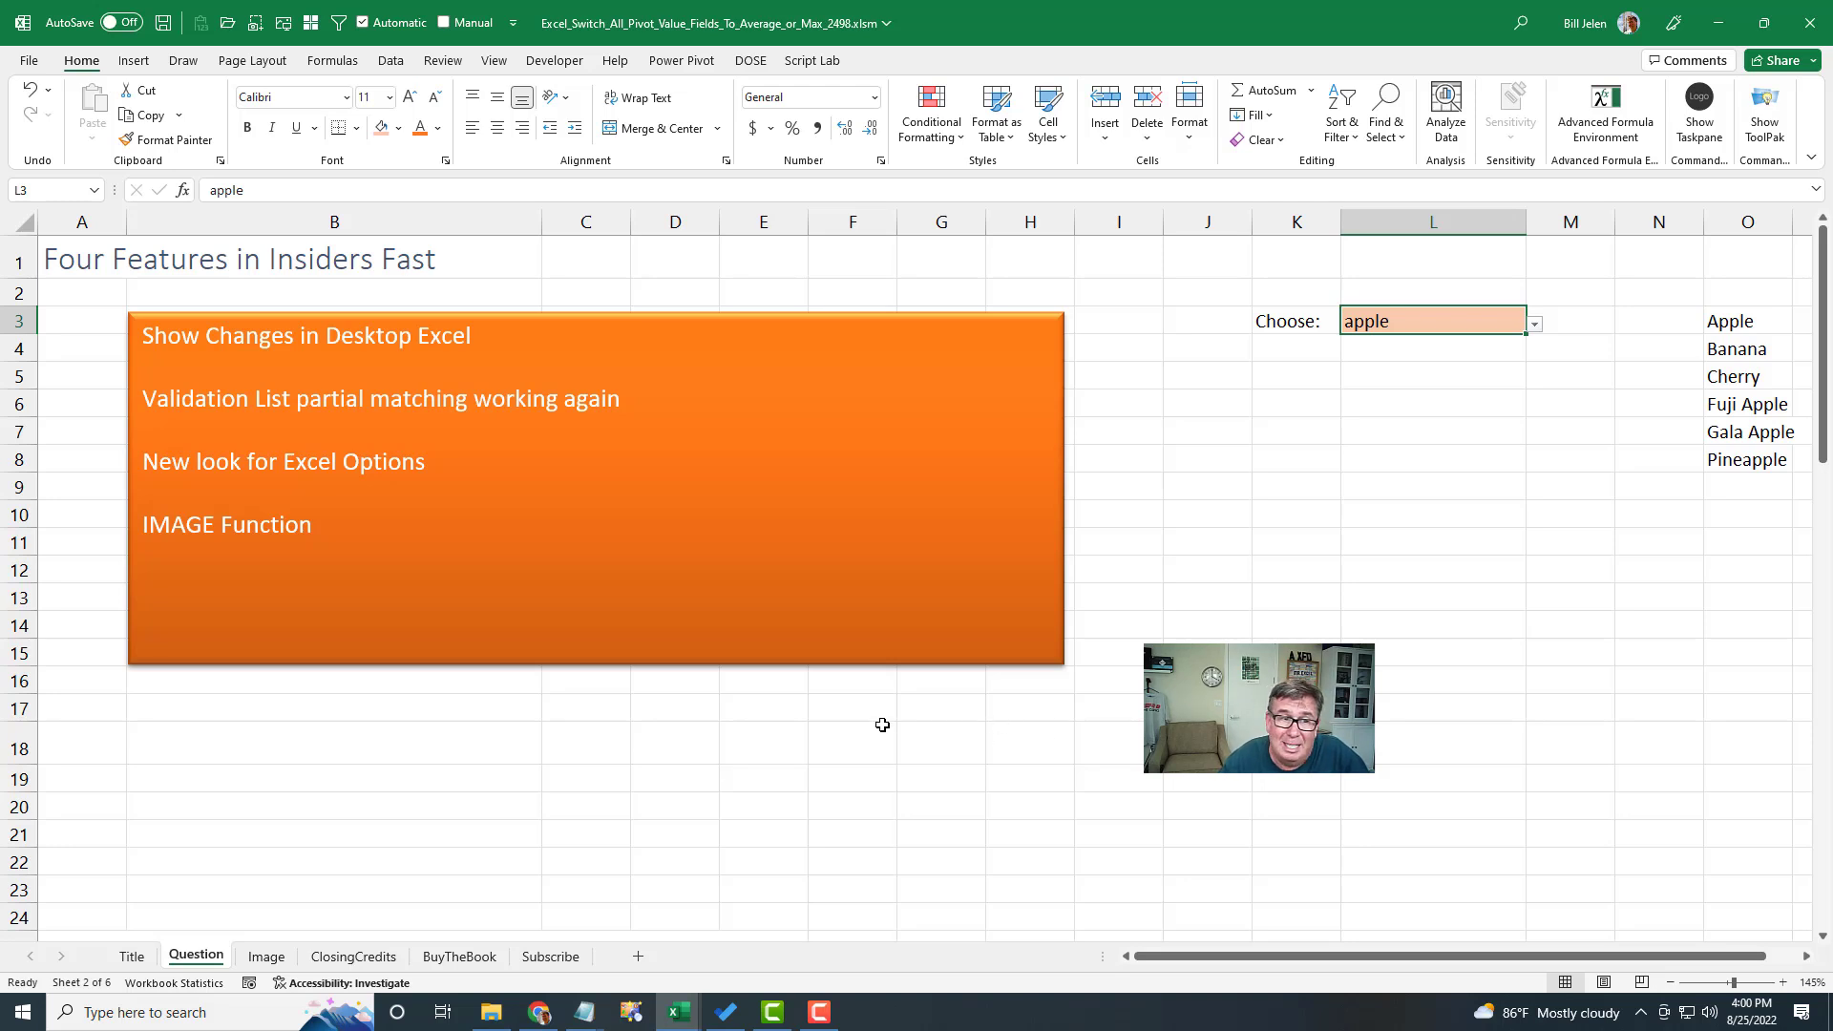
pyautogui.scroll(-3)
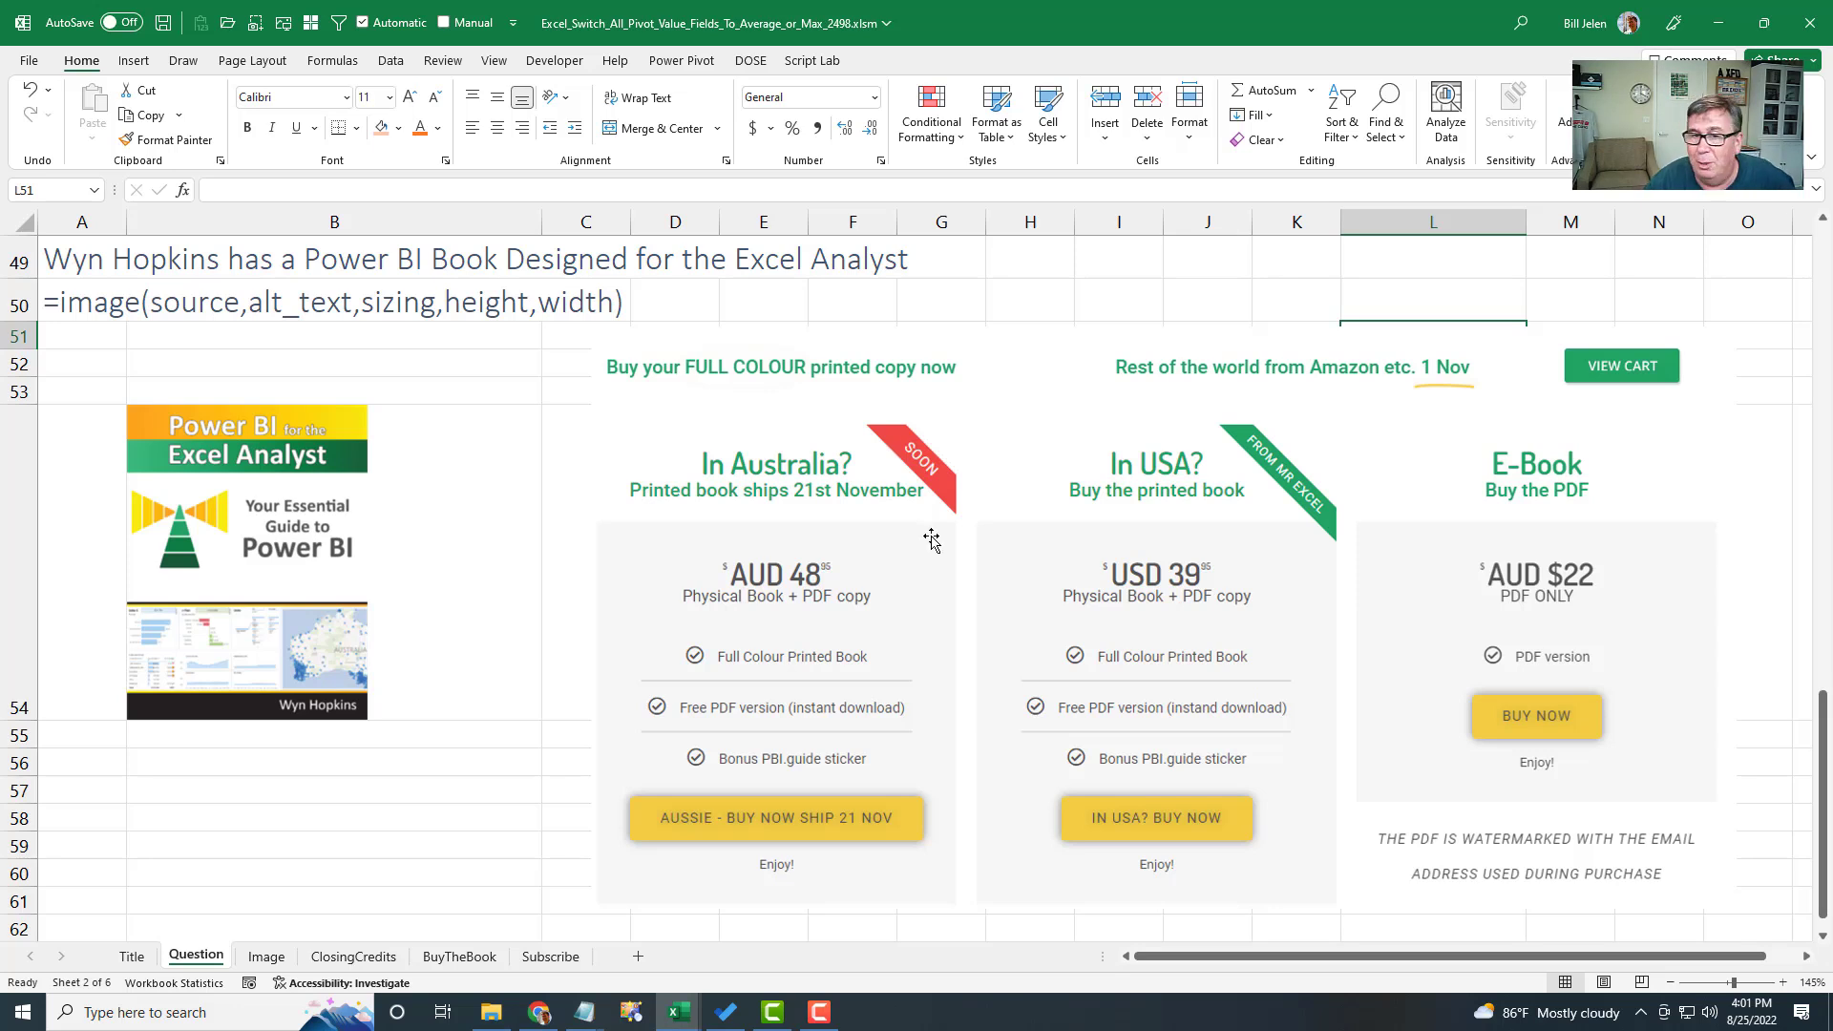
pyautogui.moveTo(1213, 586)
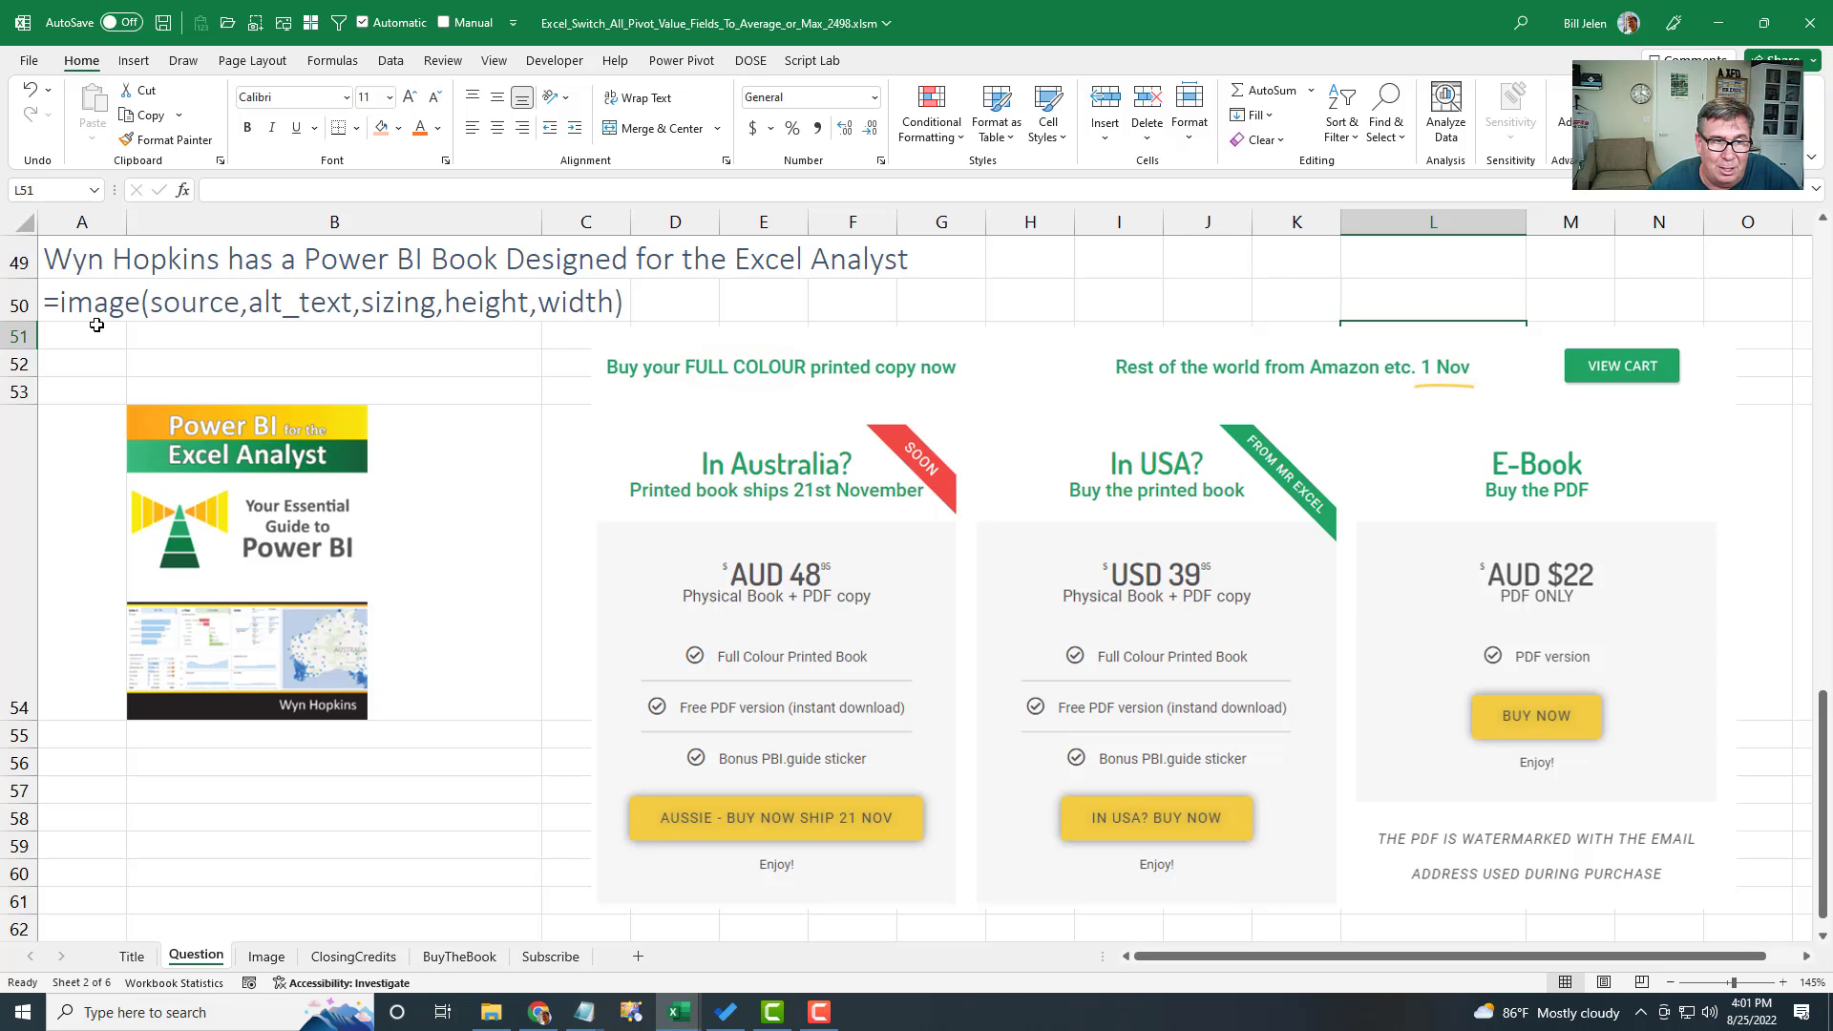
pyautogui.moveTo(185, 311)
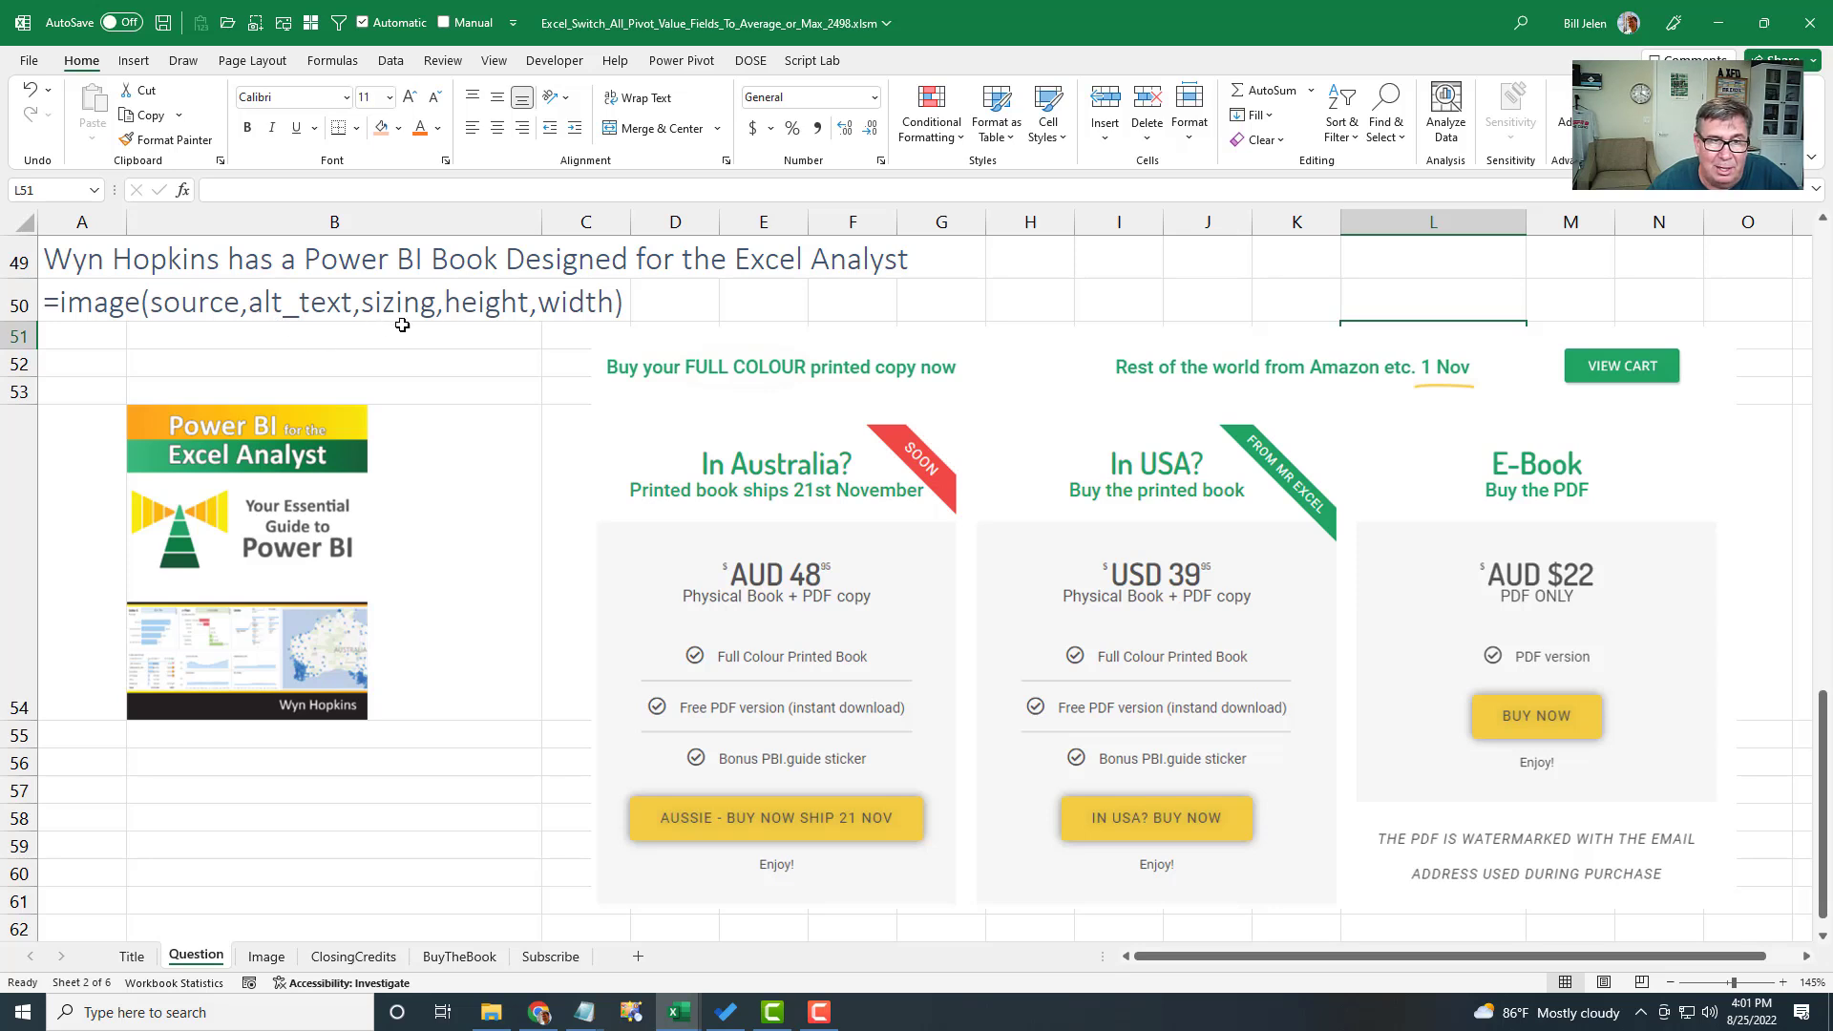
# Edit the book-cover IMAGE formula in E5, committing sizing option 1 and then option 2.
pyautogui.click(285, 590)
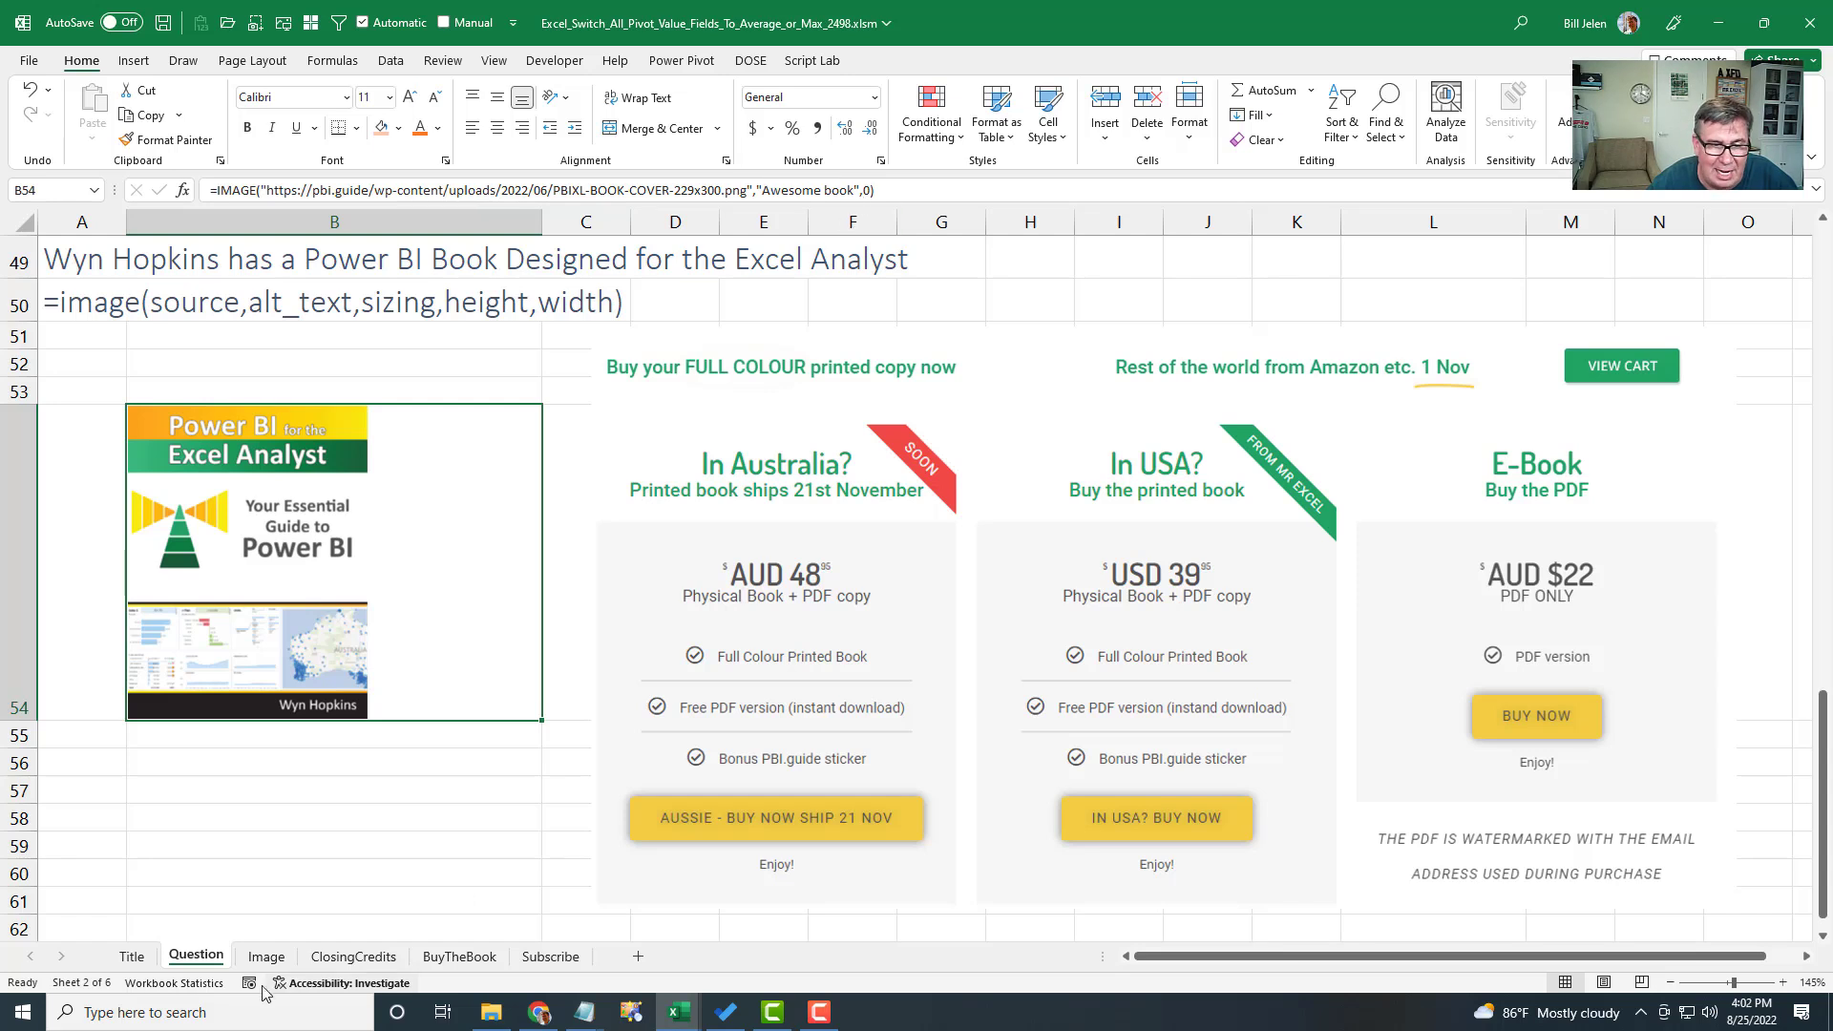
pyautogui.click(266, 957)
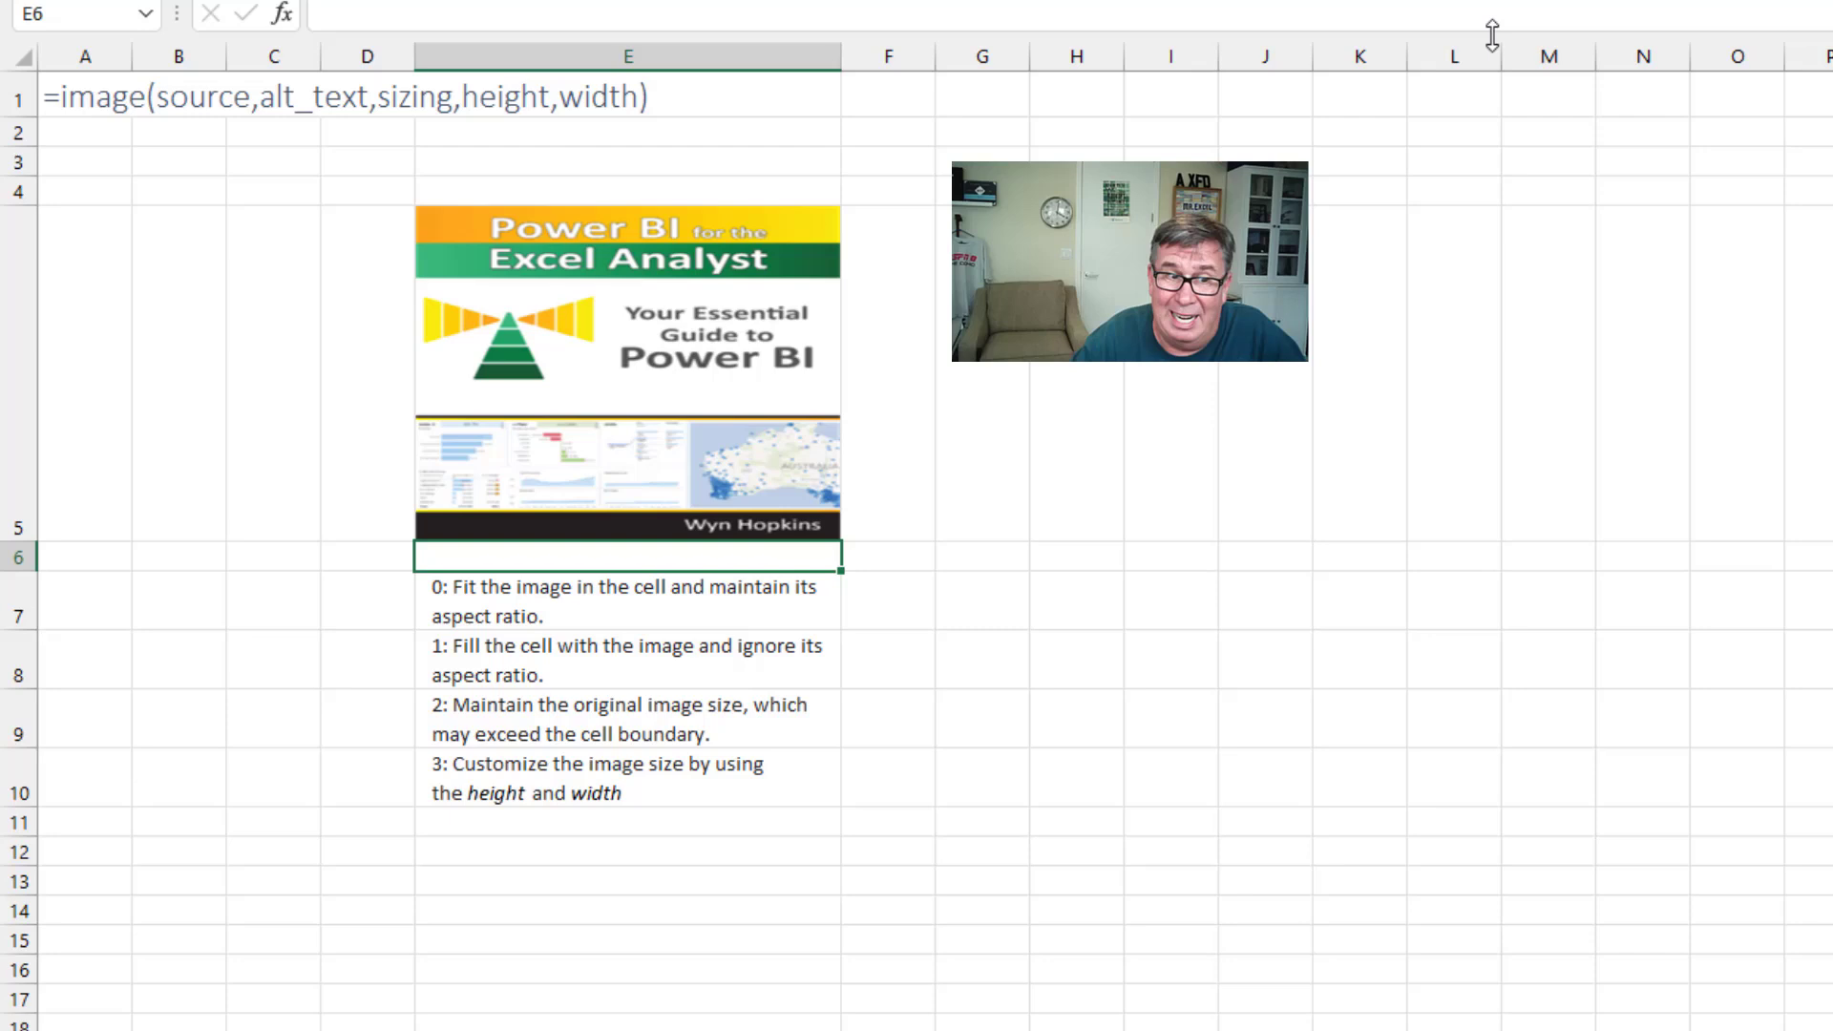
pyautogui.click(629, 363)
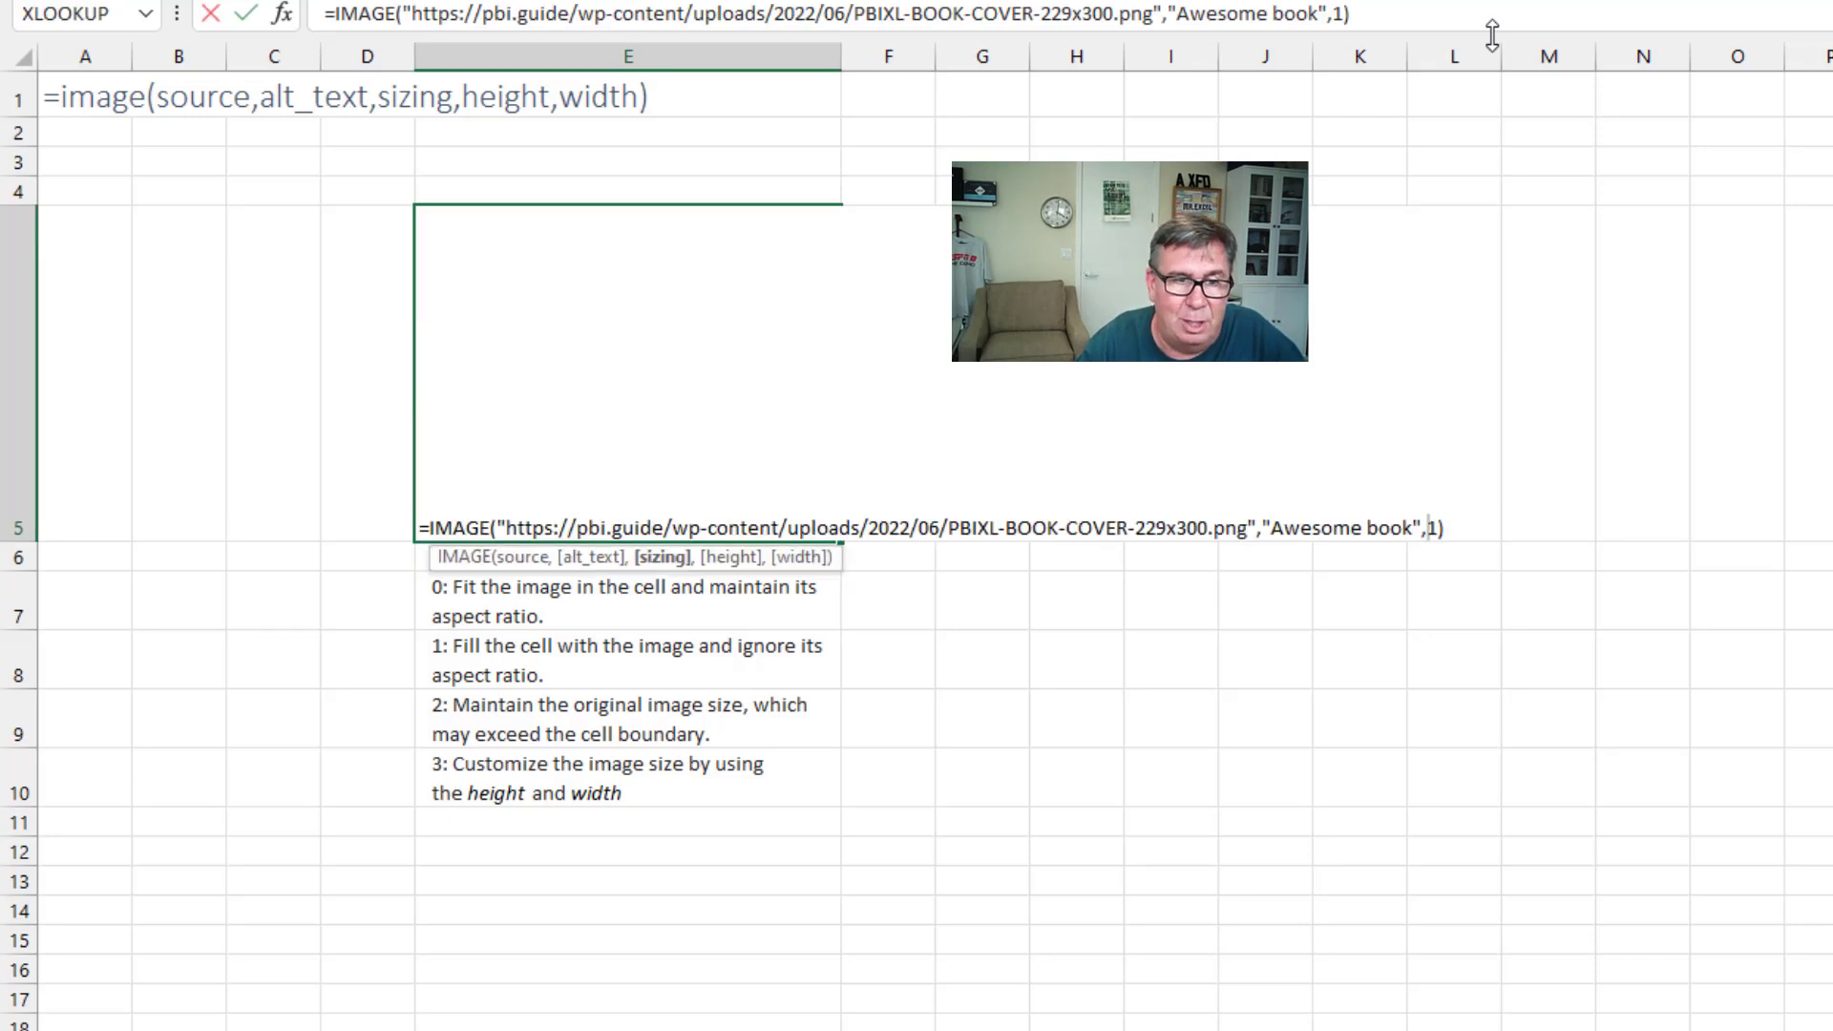
pyautogui.write('2')
pyautogui.press('Enter')
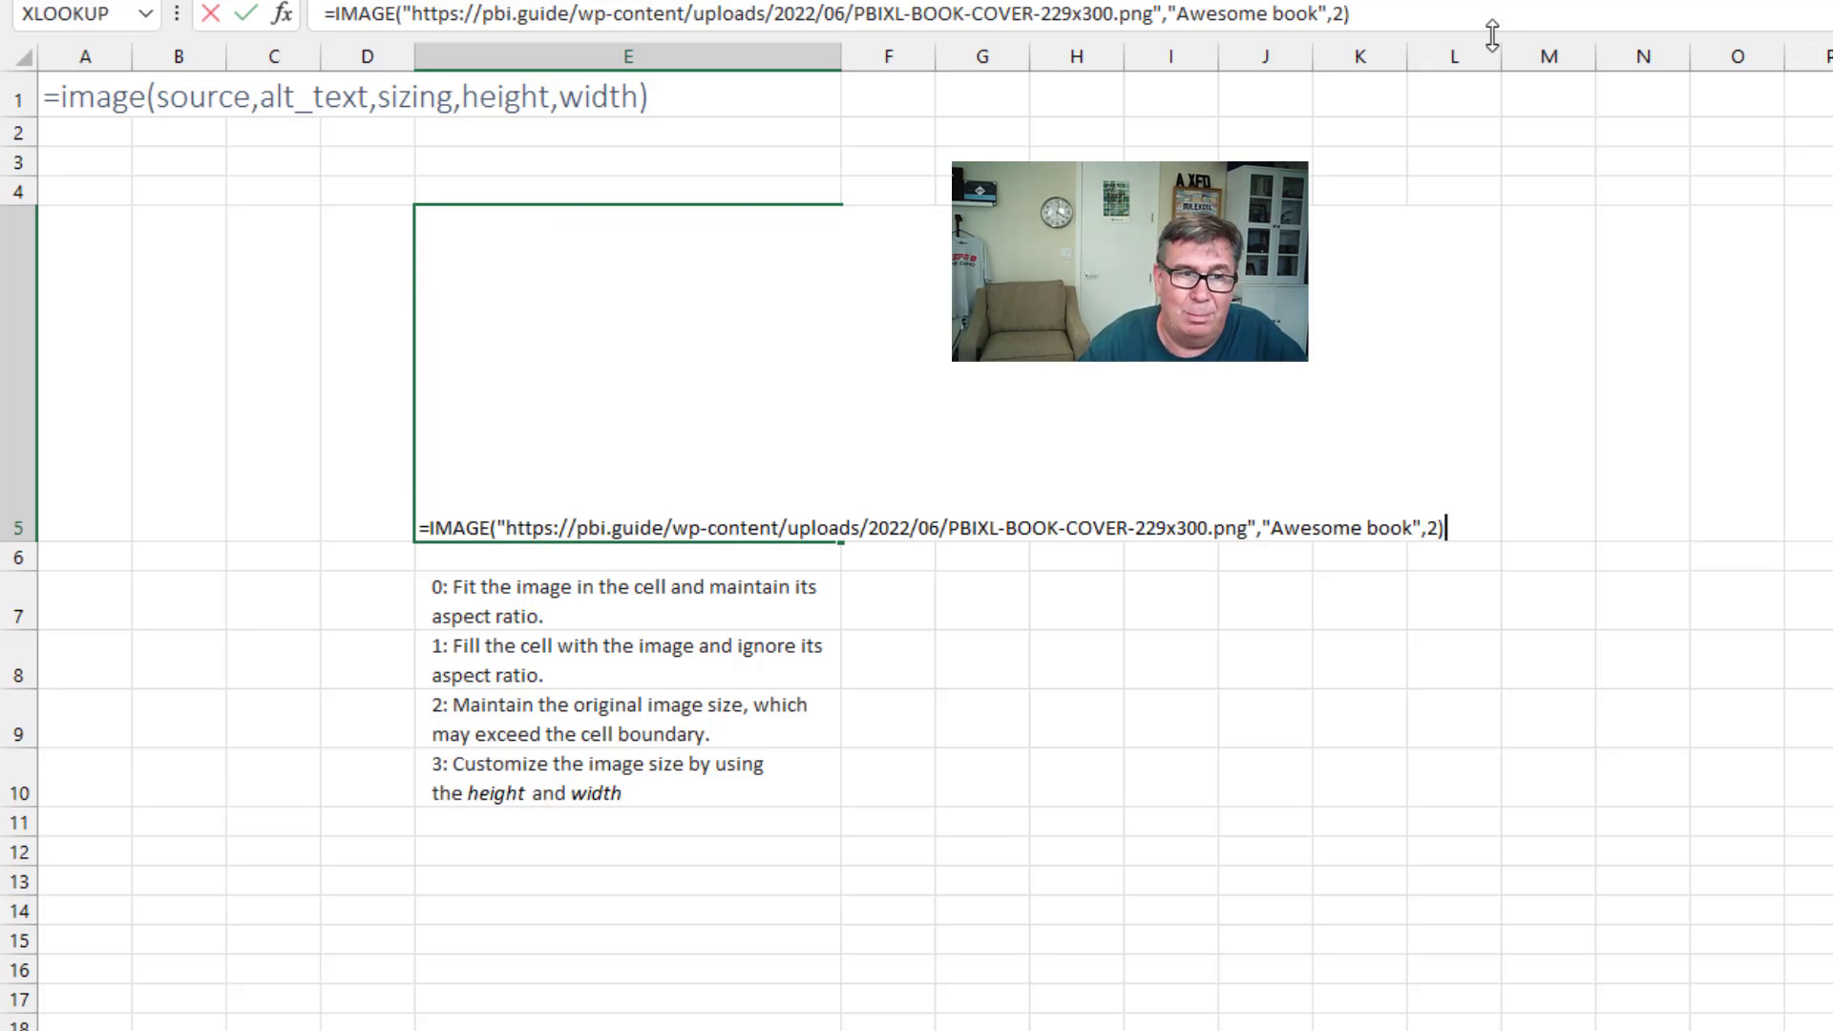
pyautogui.press('Enter')
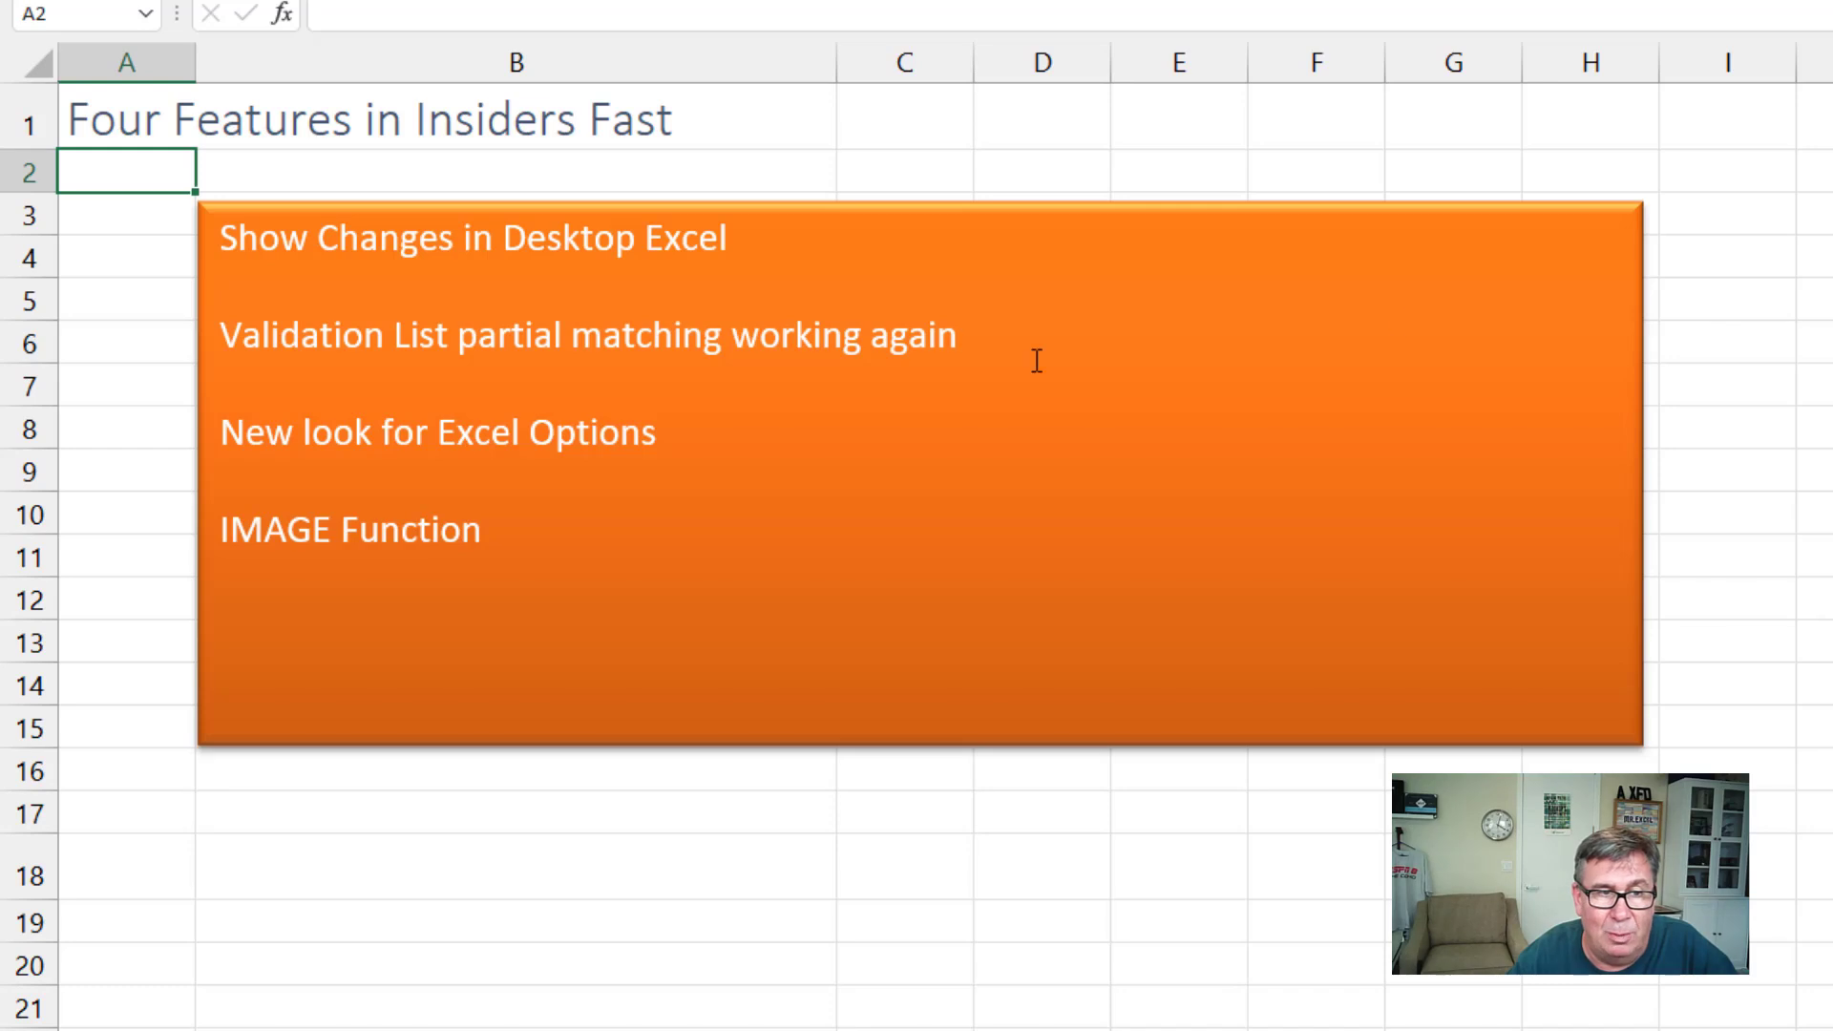
pyautogui.moveTo(599, 517)
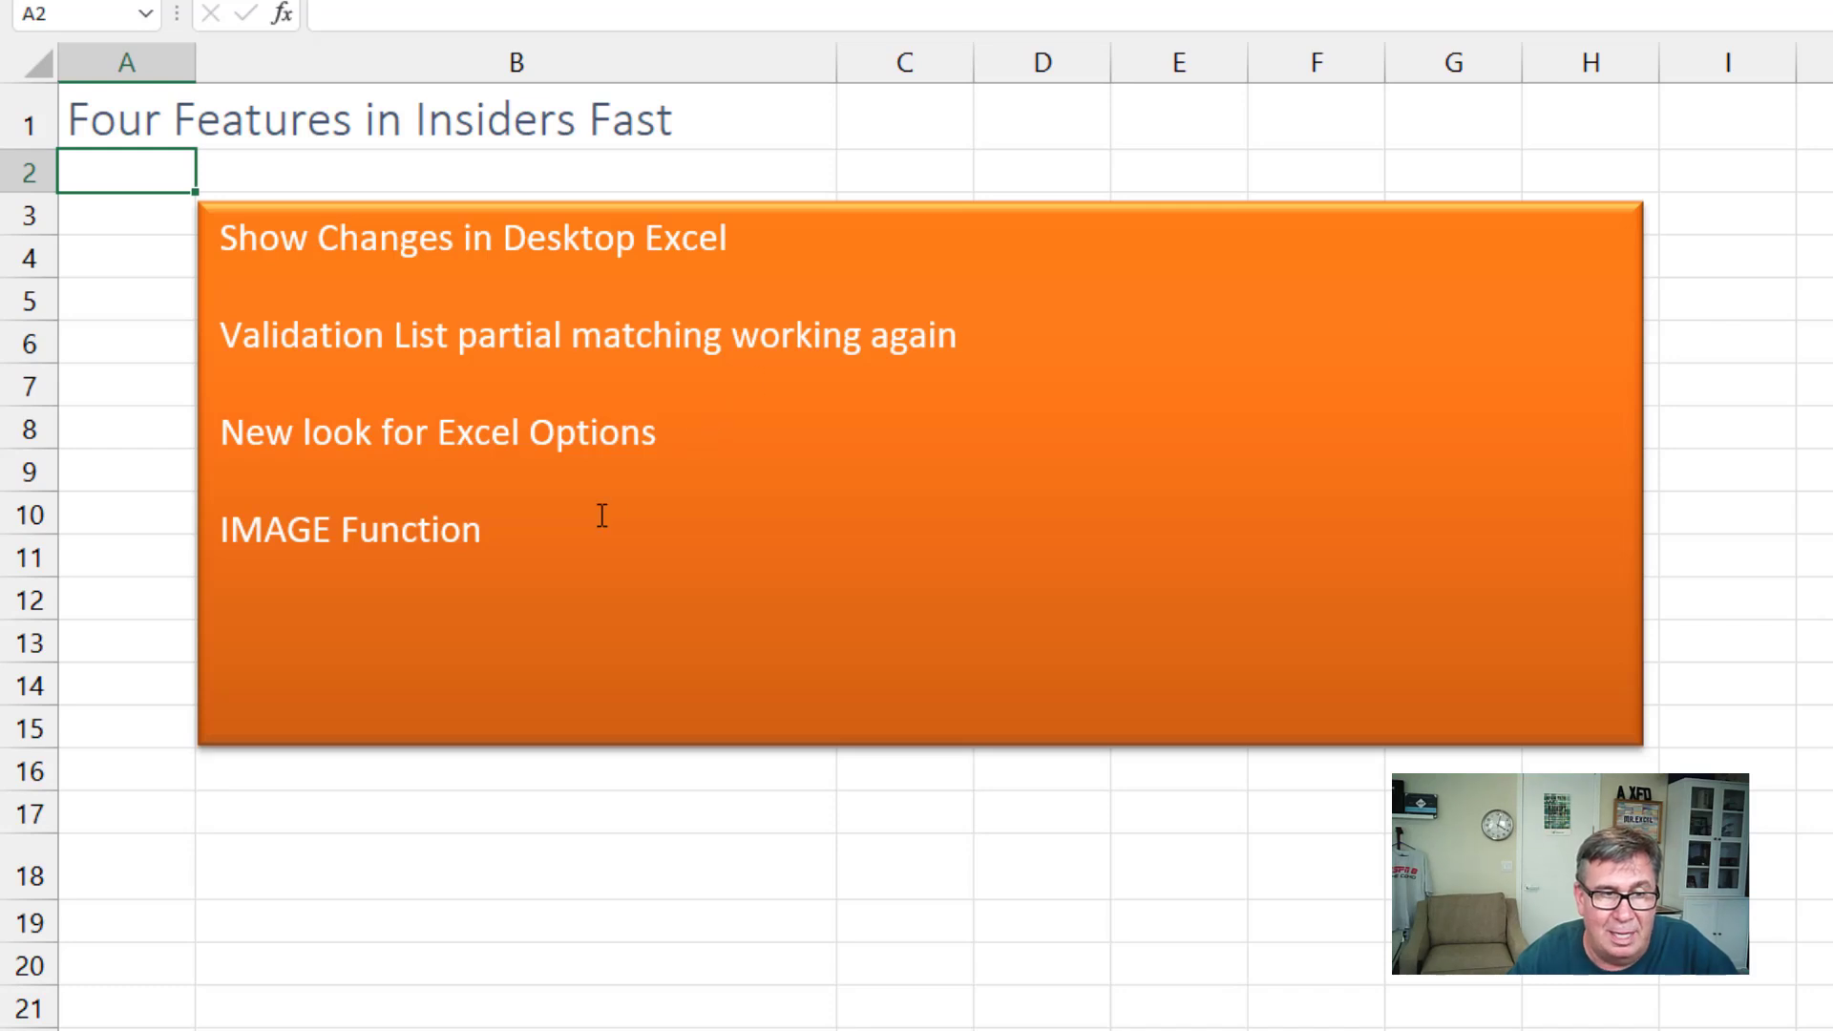
# Scroll to row 25 to show the Fourteen Functions Releasing to General Availability list.
pyautogui.scroll(-3)
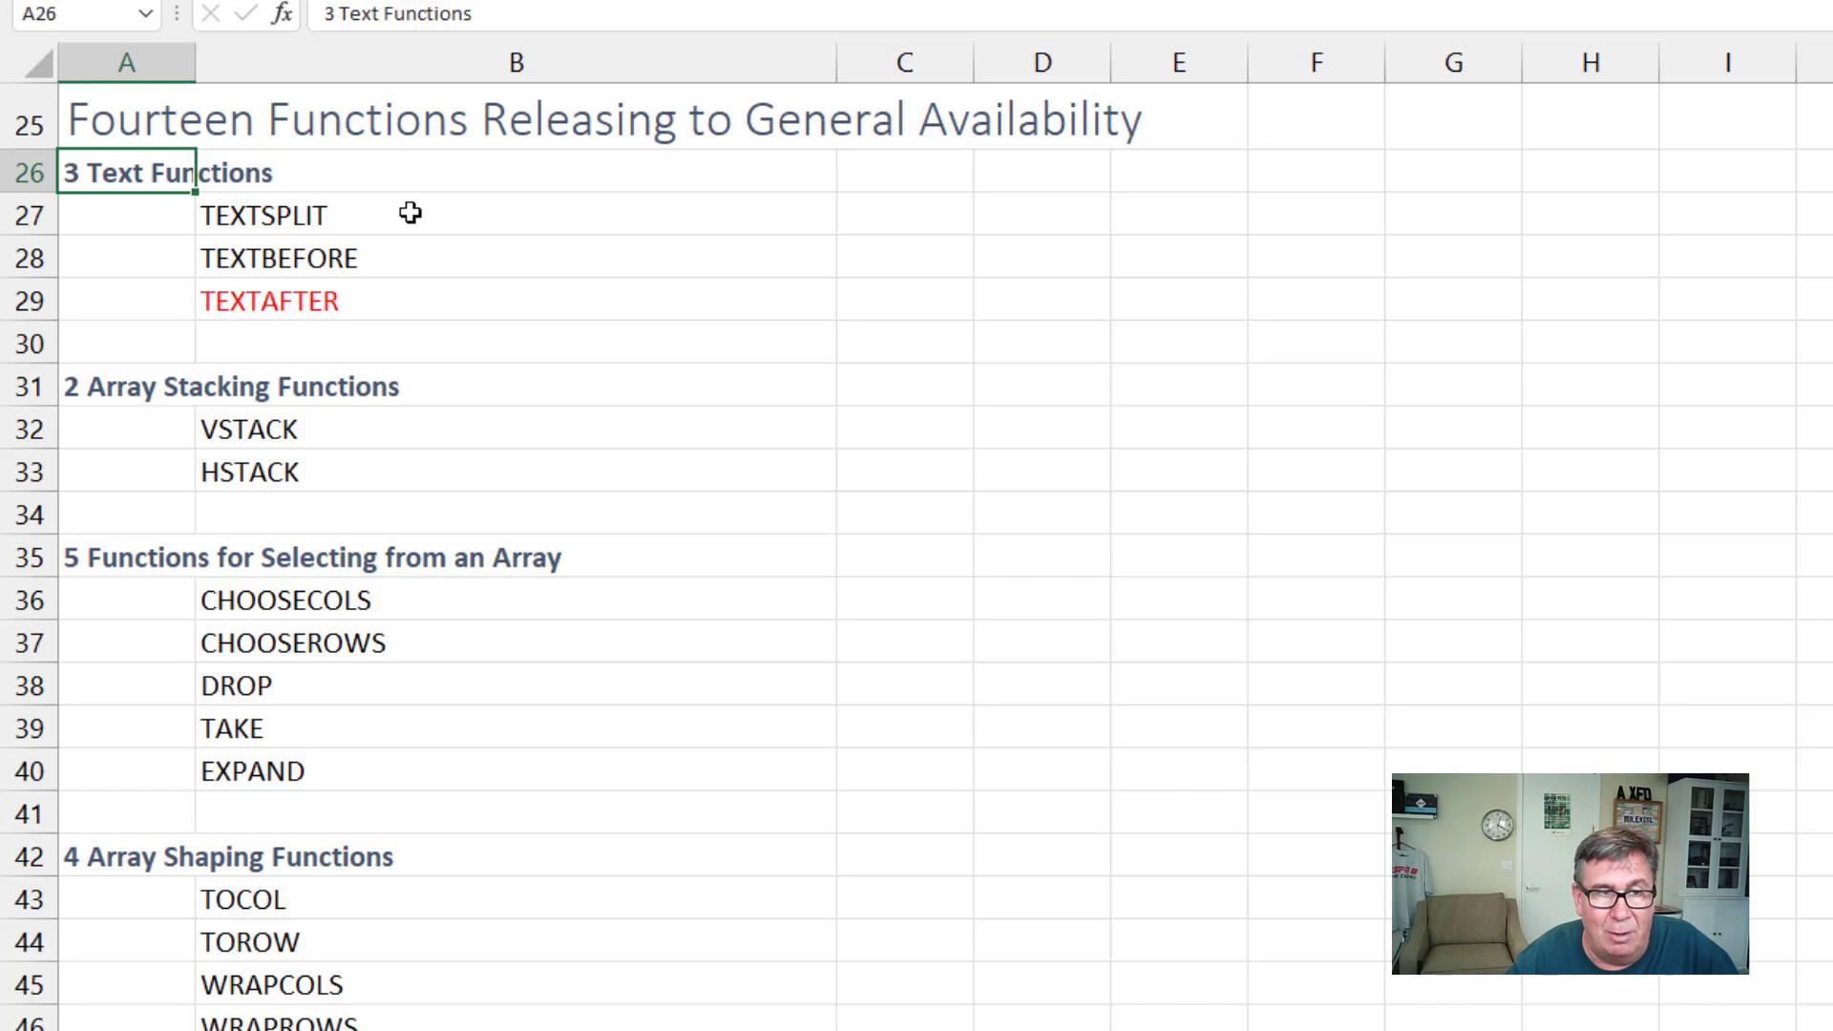
pyautogui.moveTo(418, 218)
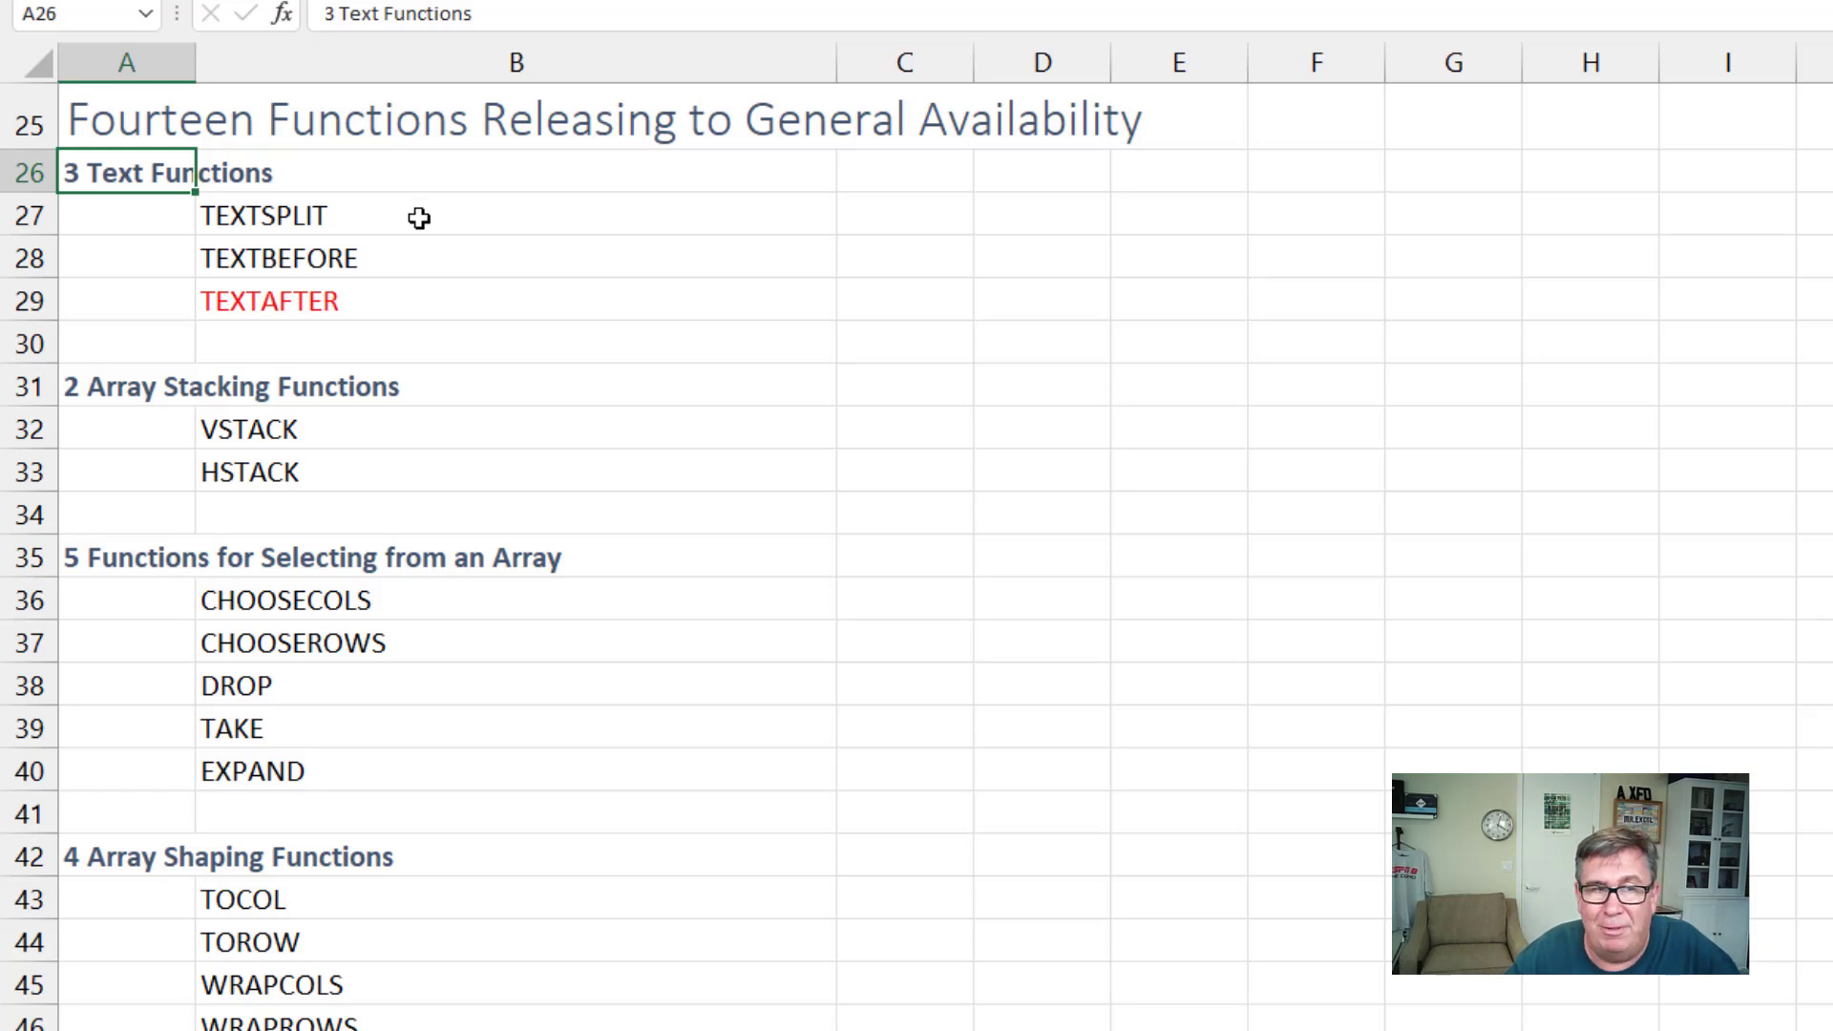
pyautogui.moveTo(426, 218)
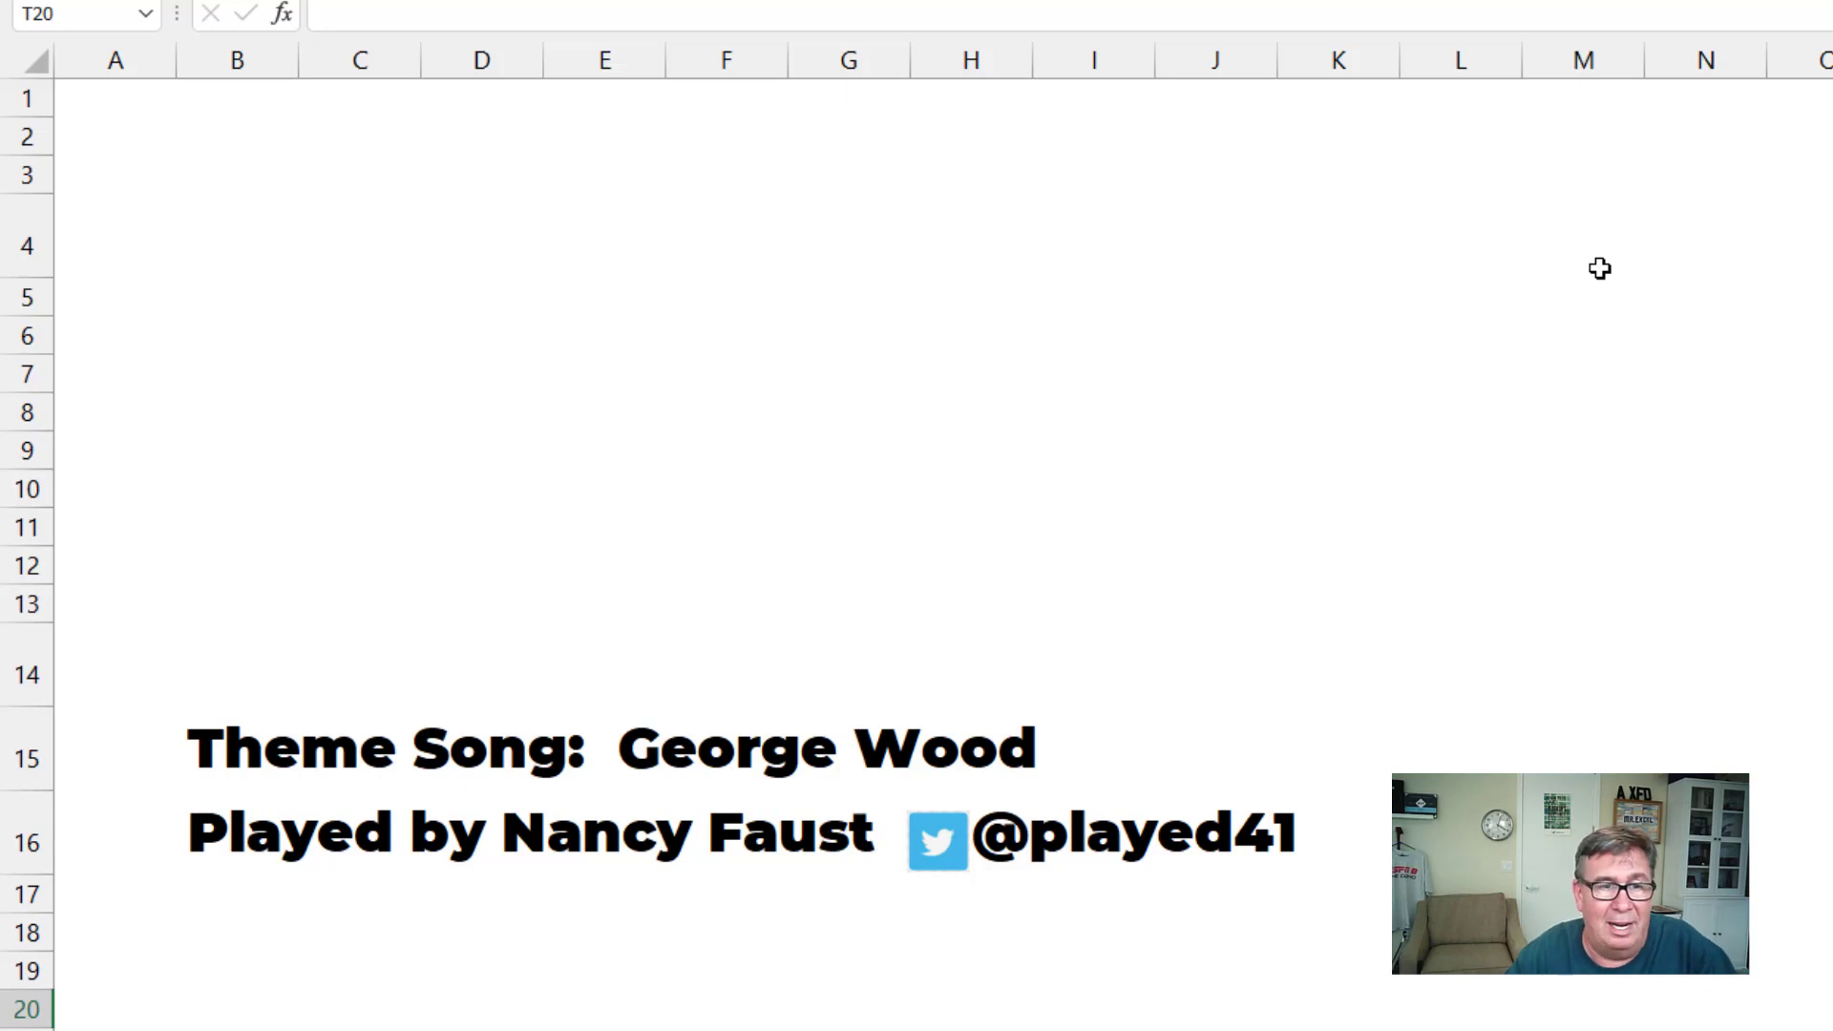
pyautogui.moveTo(1789, 317)
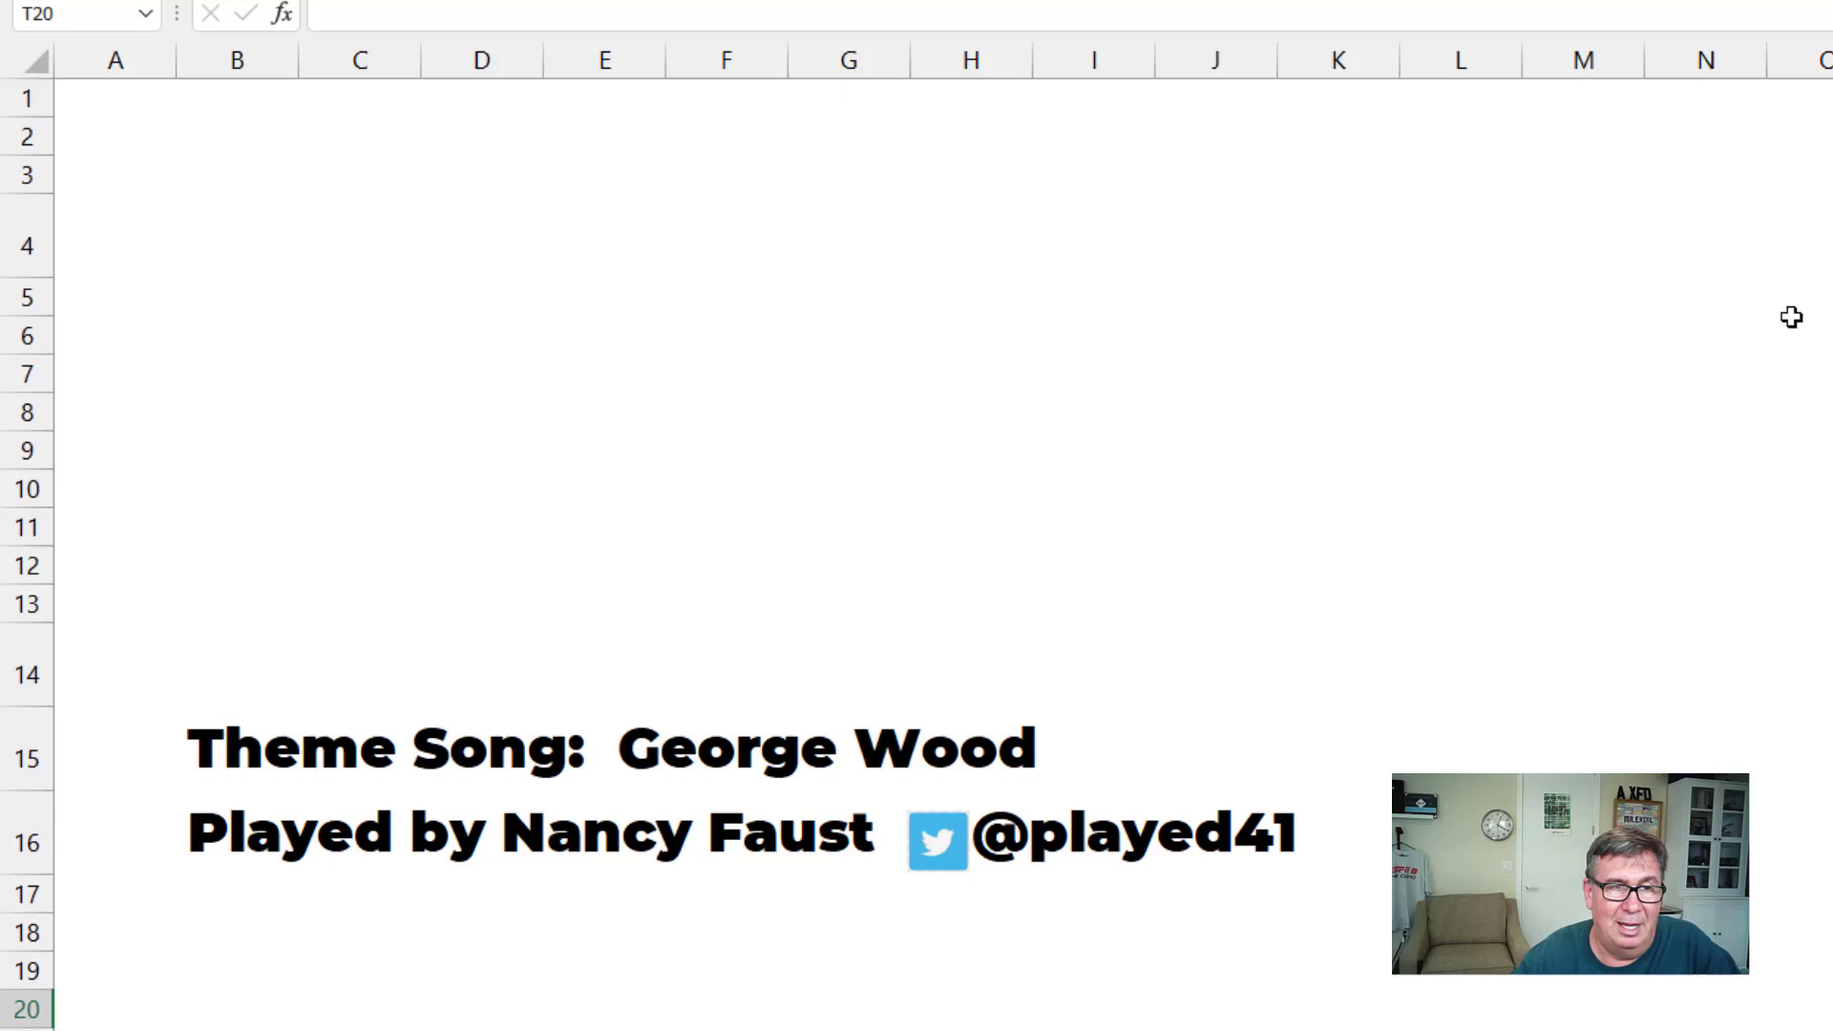